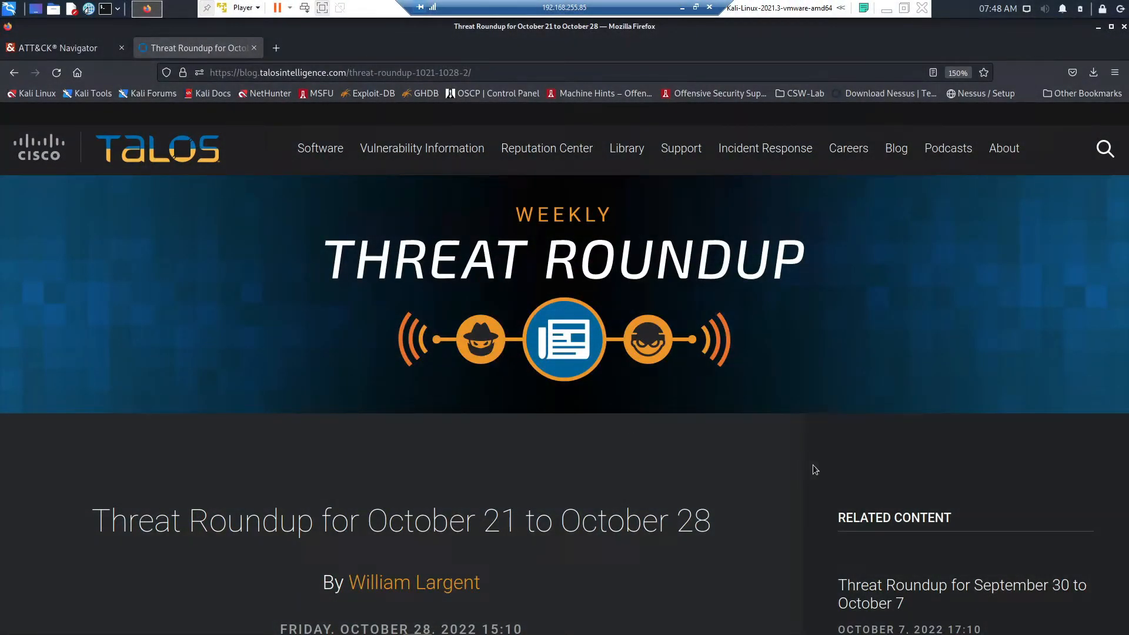
- Scroll past the Expiro IOCs and coverage table and enlarge the MITRE ATT&CK matrix image
scroll(down, 3)
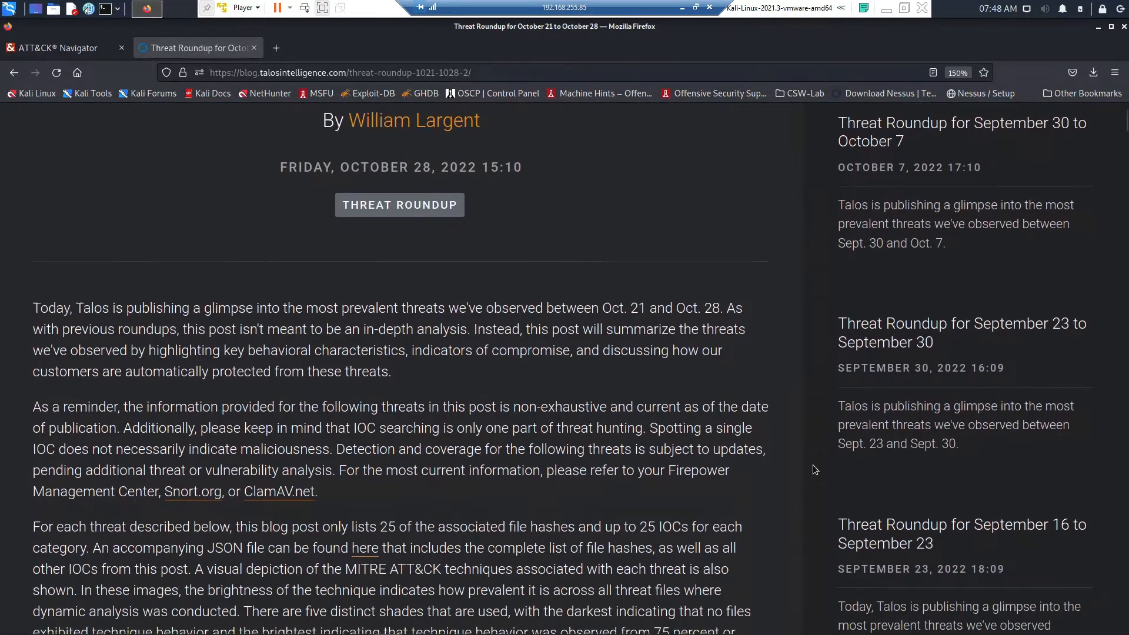
scroll(down, 3)
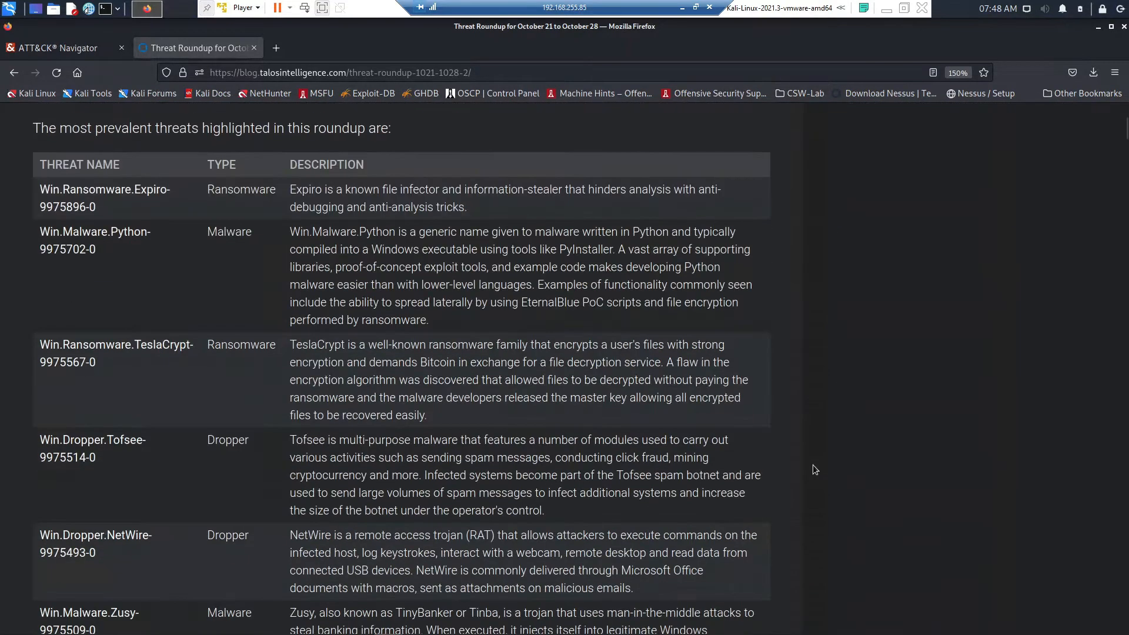
scroll(down, 3)
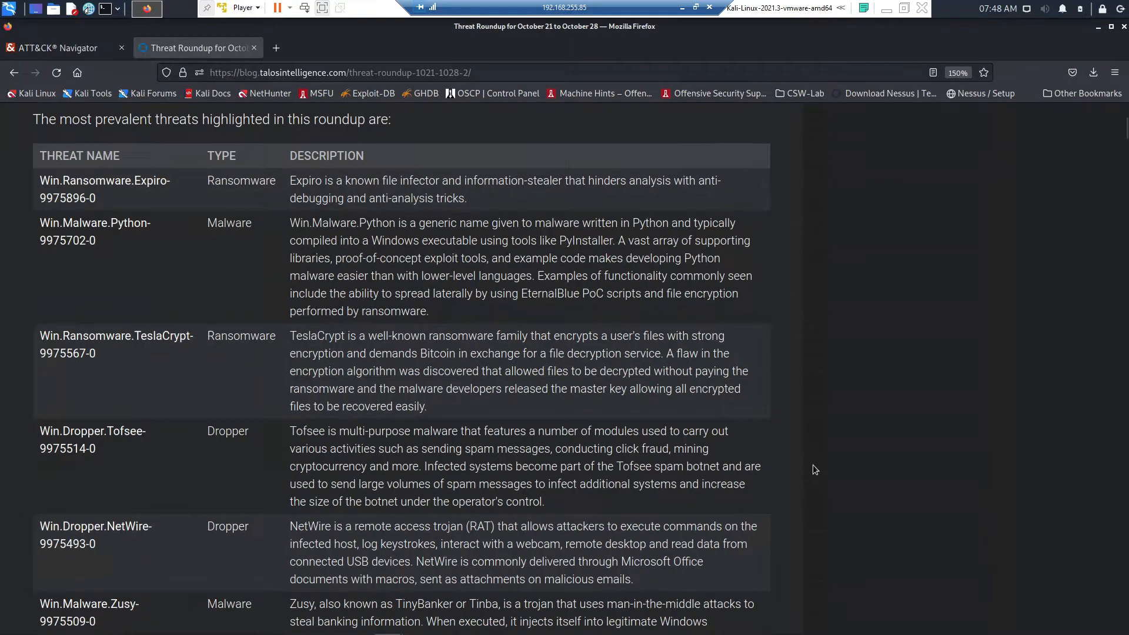
scroll(down, 3)
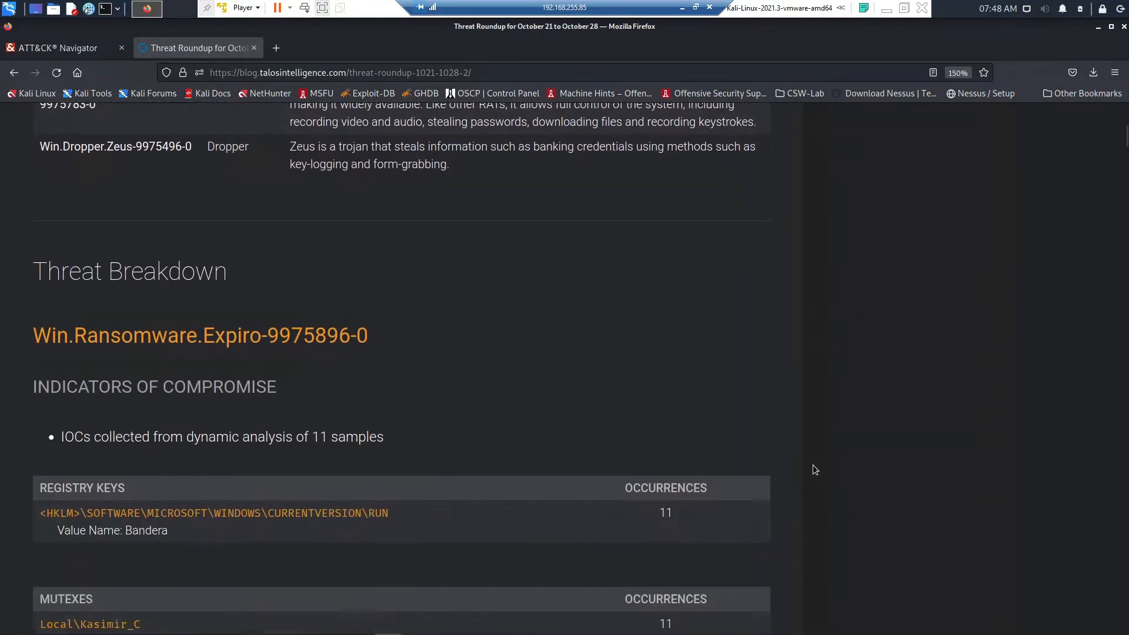
scroll(down, 3)
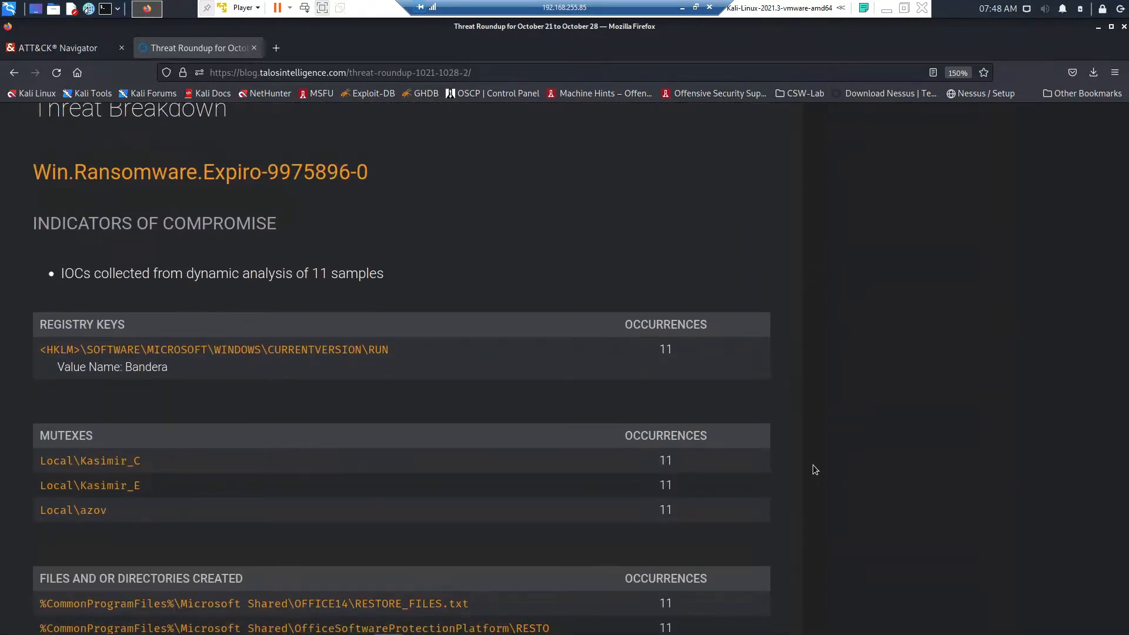
scroll(down, 3)
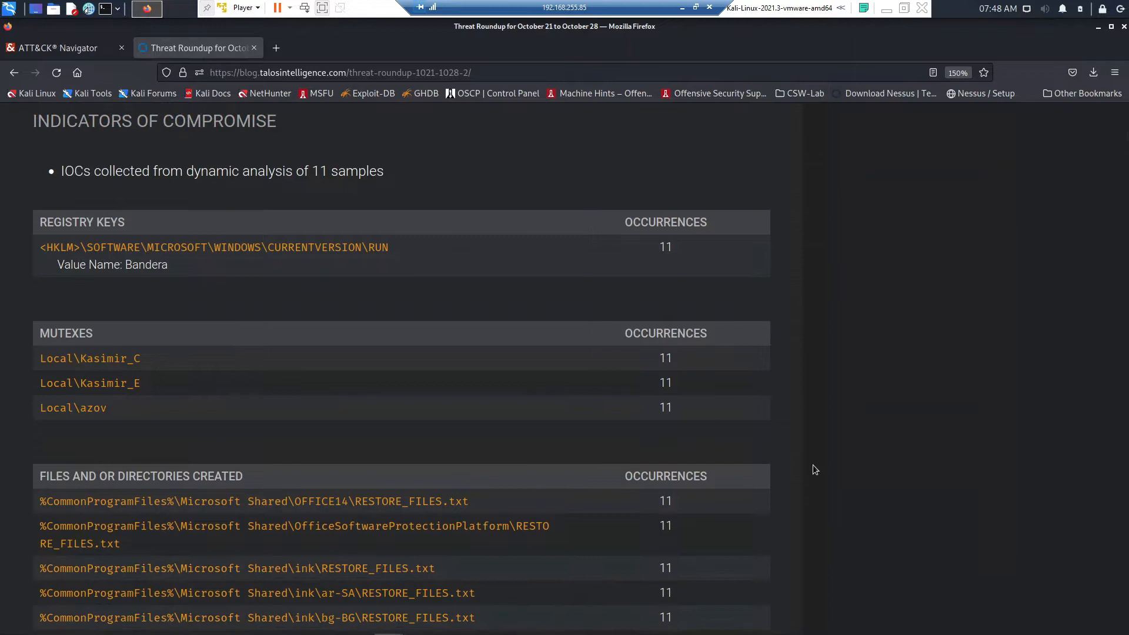
scroll(down, 3)
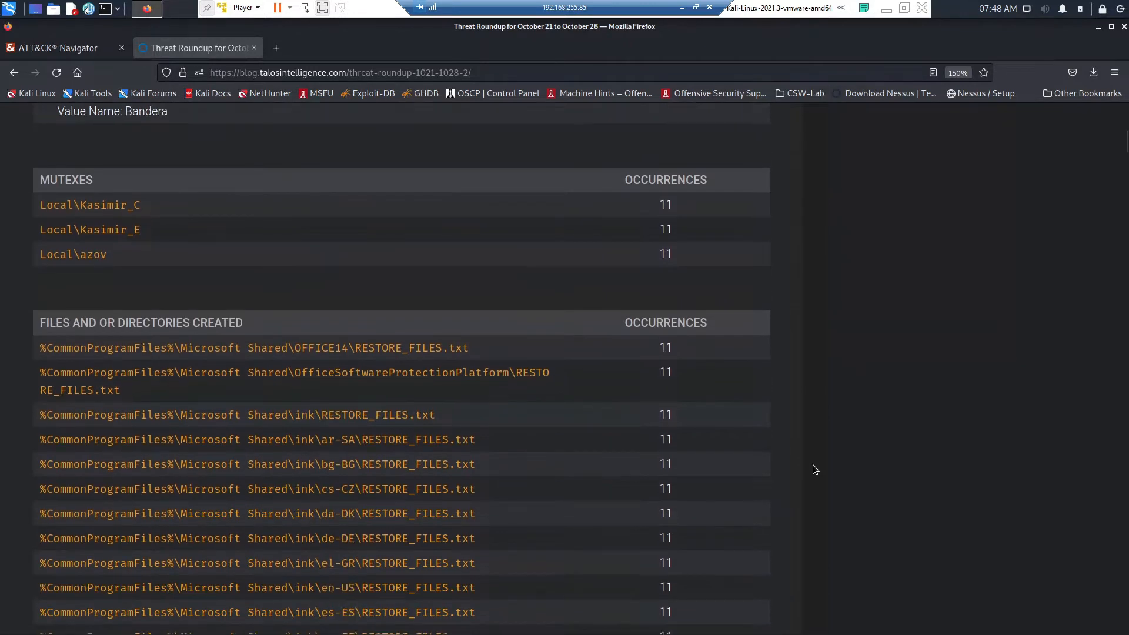
scroll(down, 3)
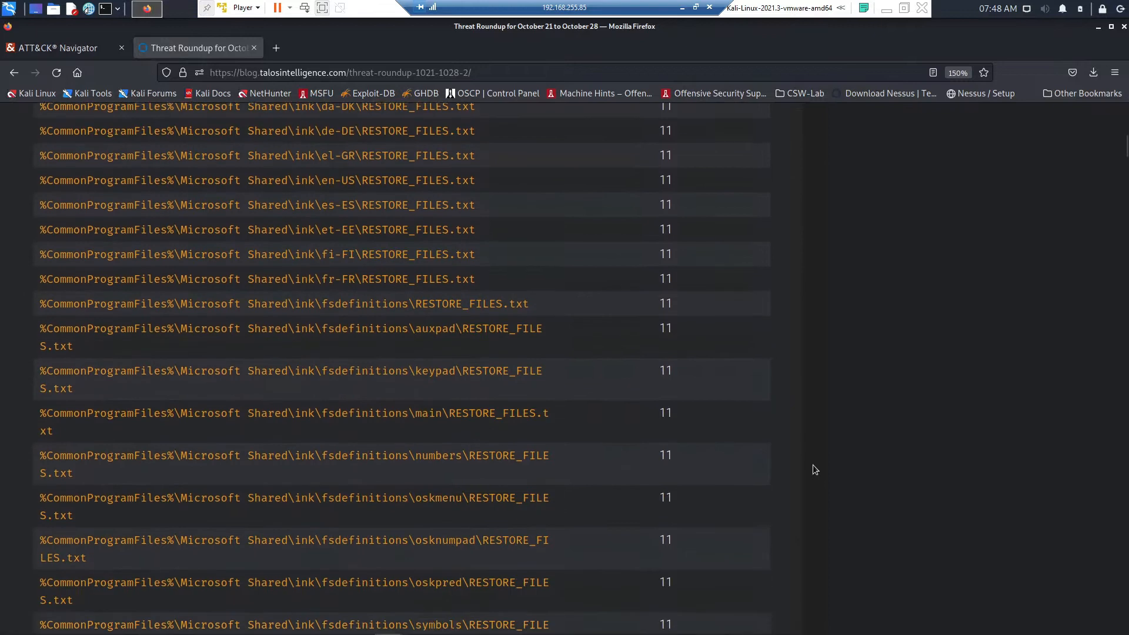
scroll(down, 3)
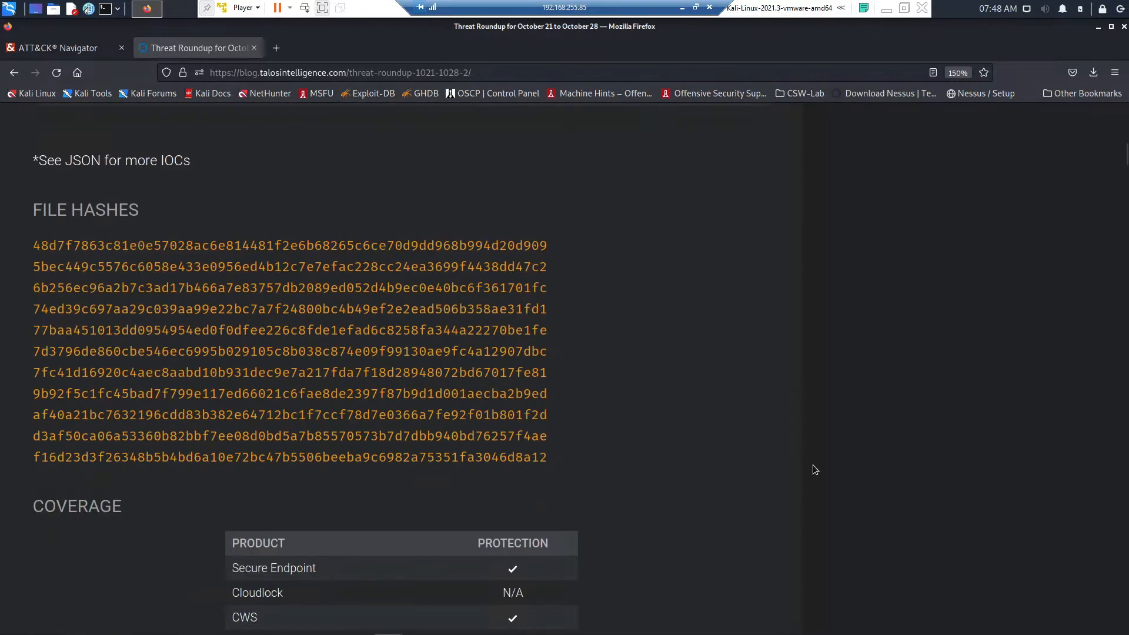
scroll(down, 3)
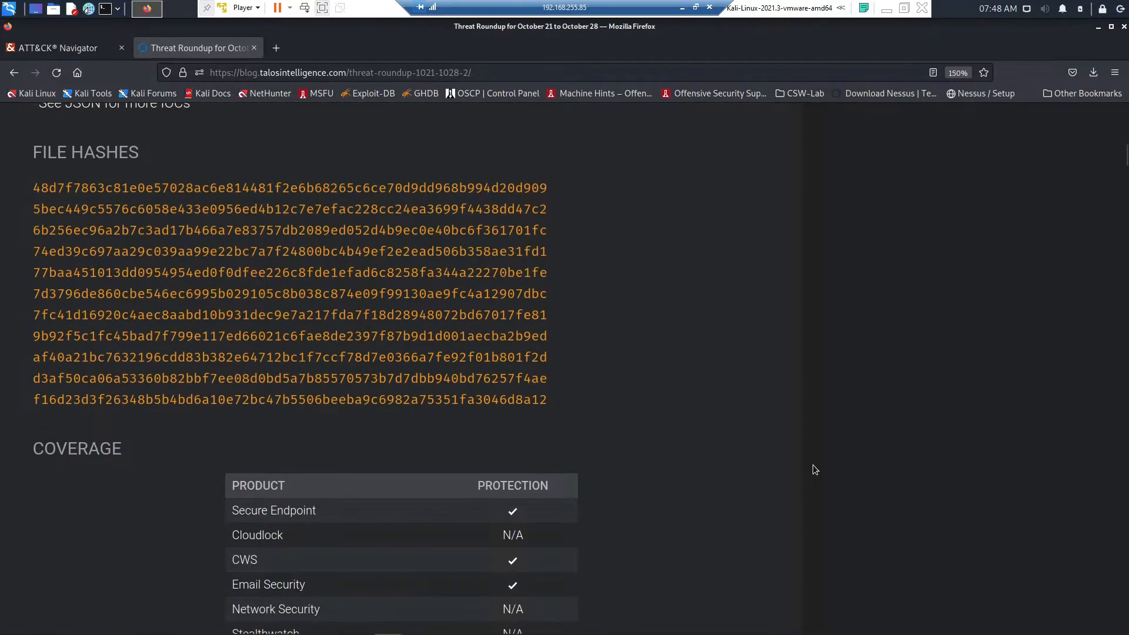
scroll(down, 3)
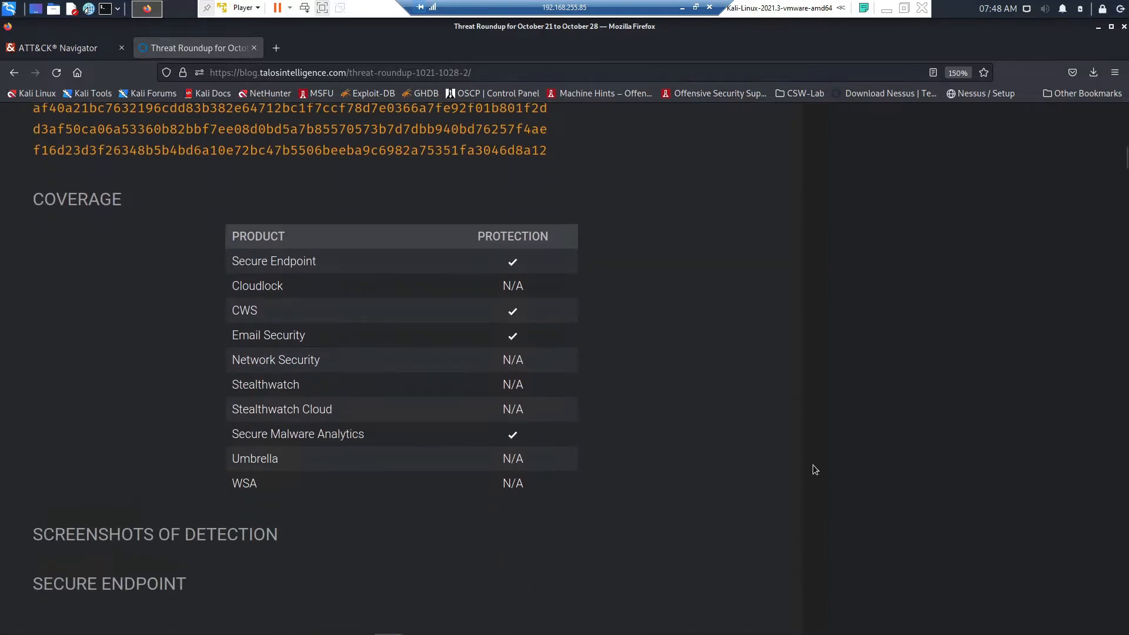
scroll(down, 3)
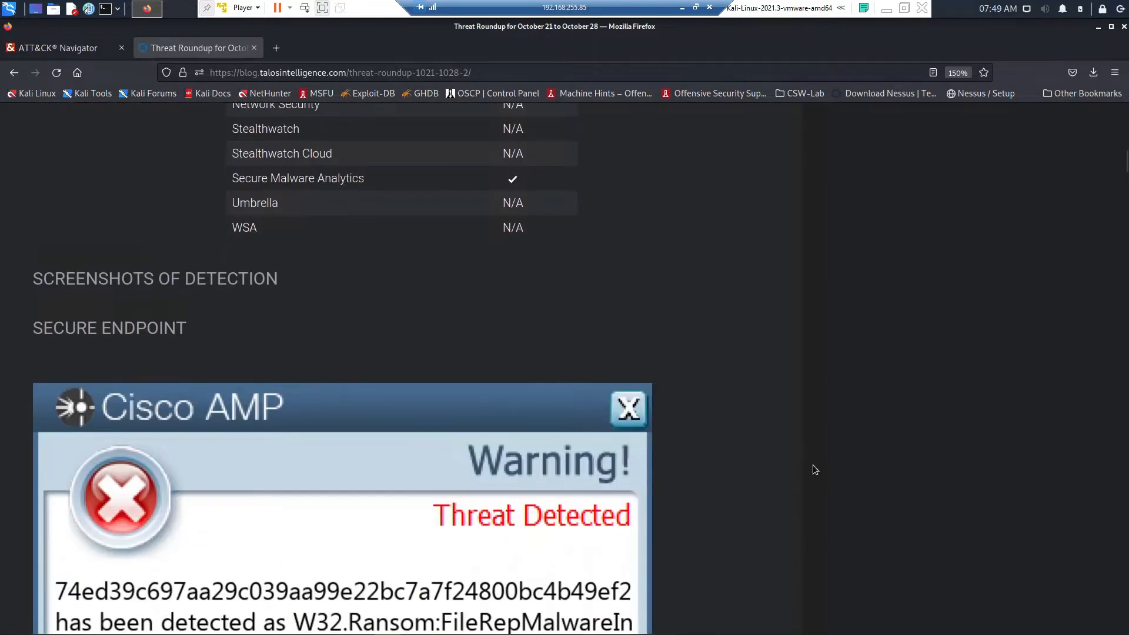
scroll(down, 3)
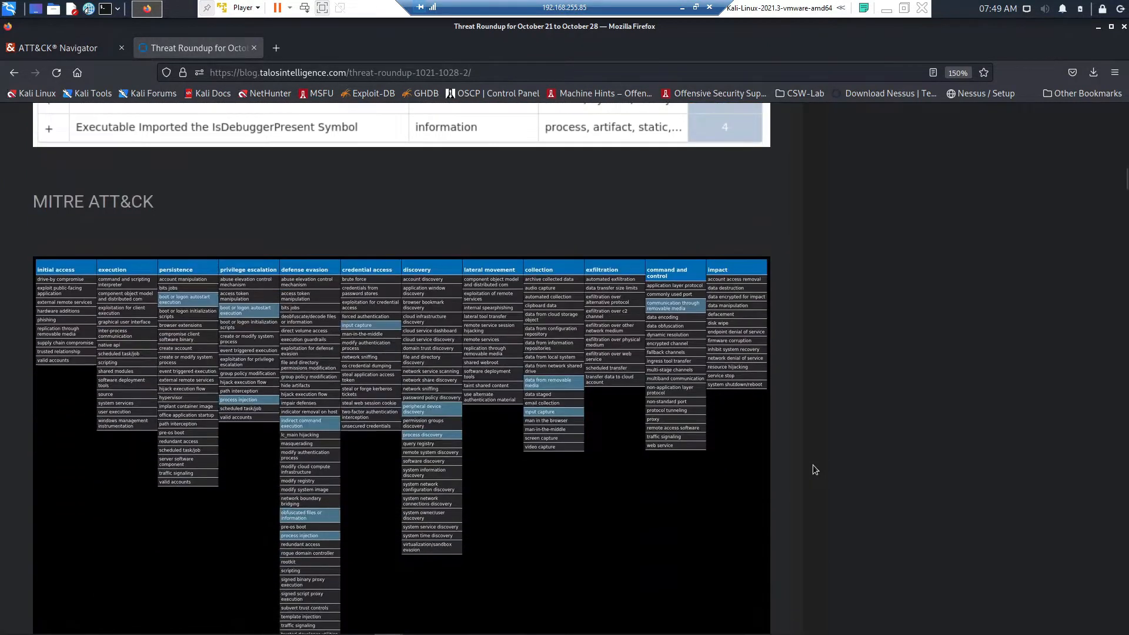
click(958, 71)
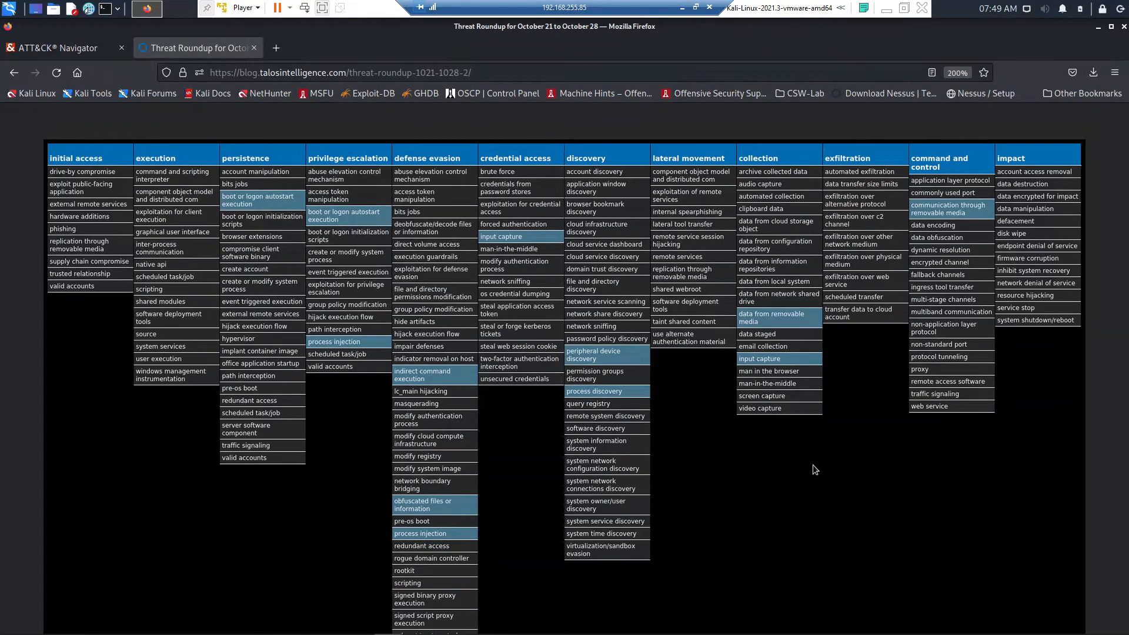
mouse_move(823, 472)
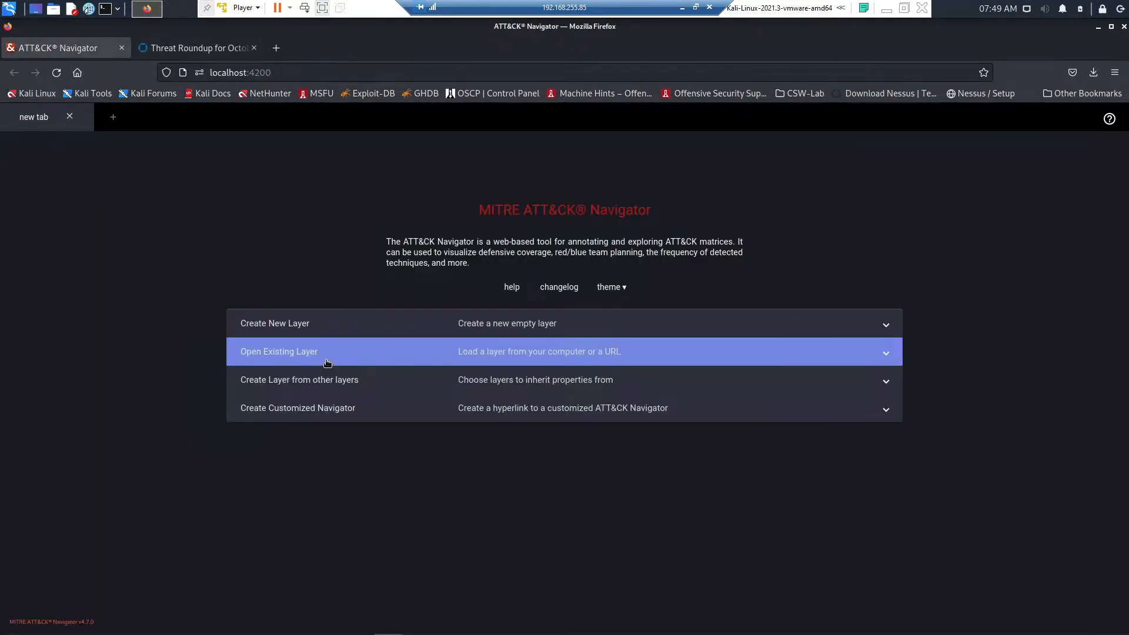
- Load win.ransomware.expiro-9975896-0-v12.json from local into Navigator and add a new blank tab
click(279, 352)
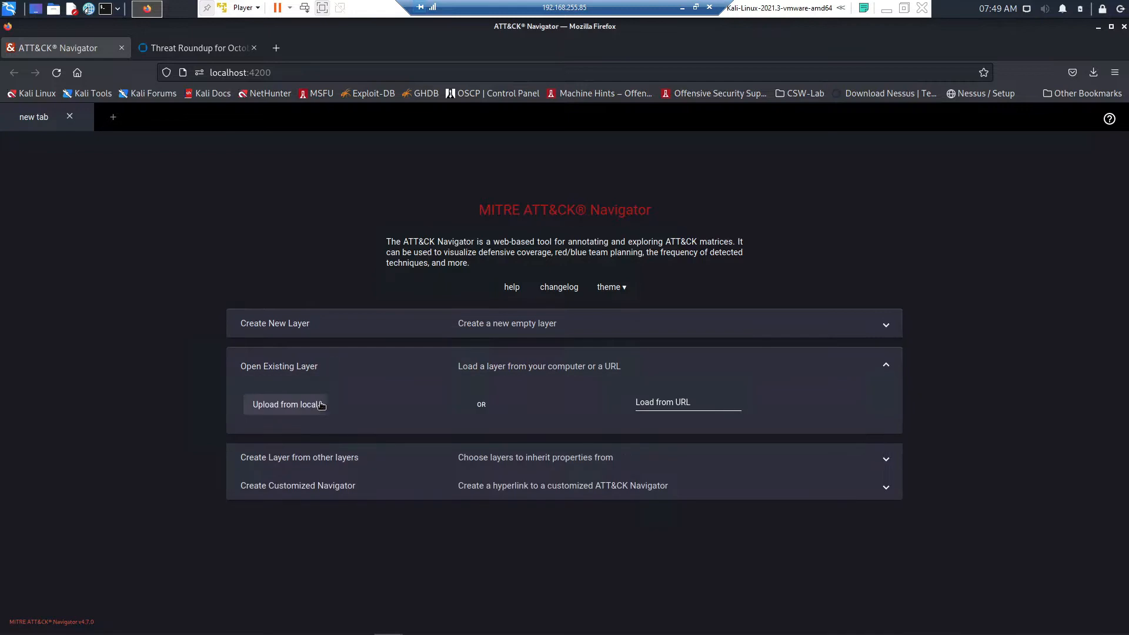
click(286, 403)
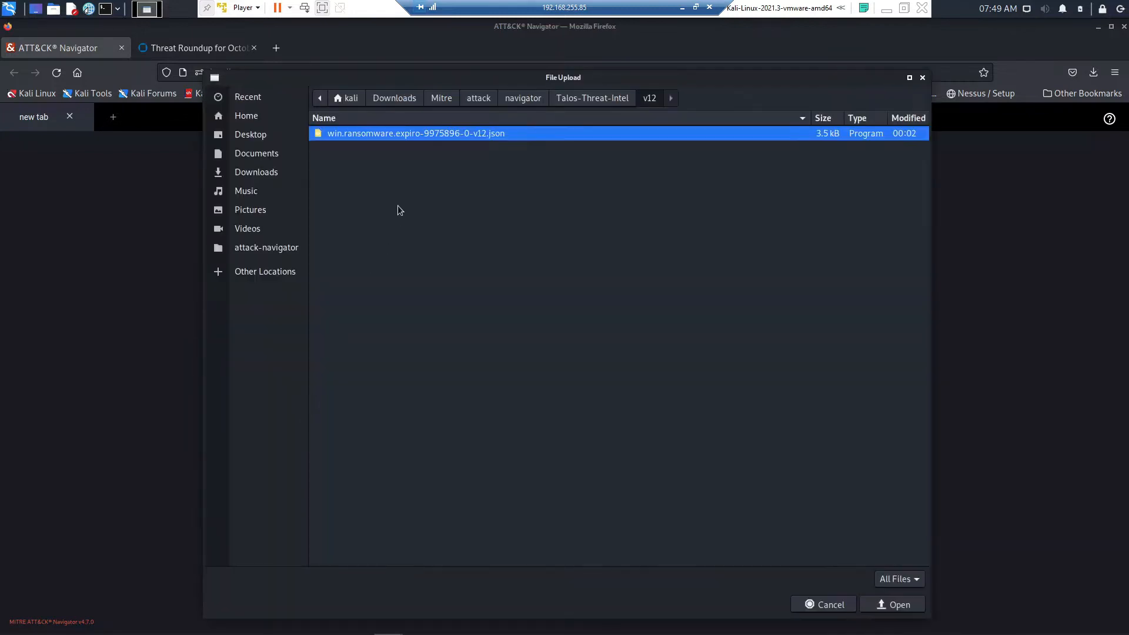
mouse_move(474, 160)
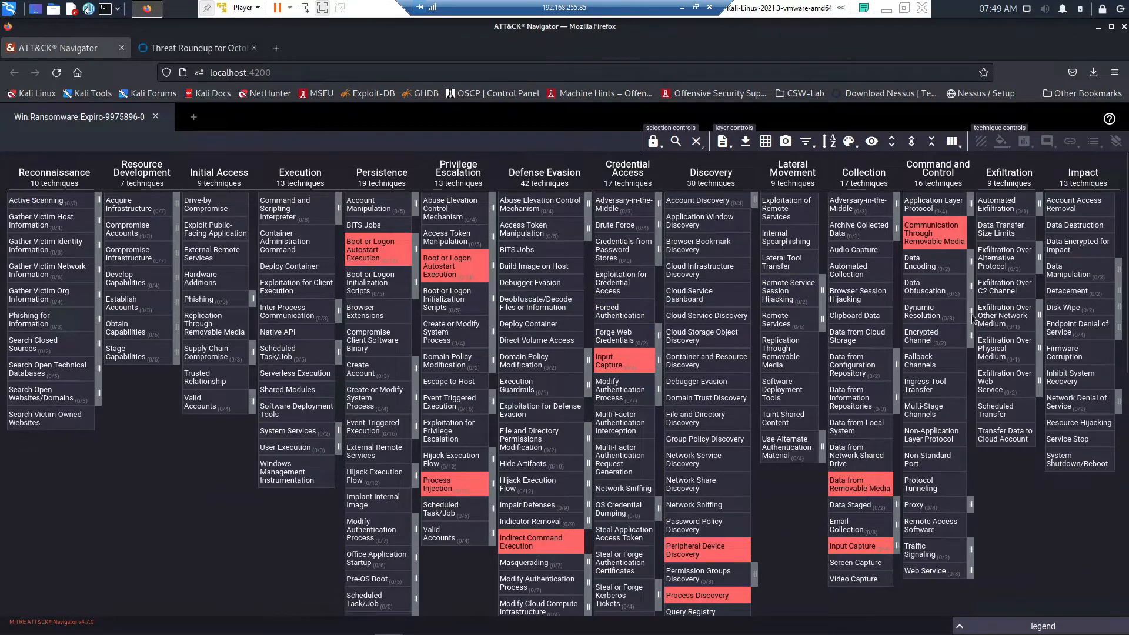
mouse_move(932, 225)
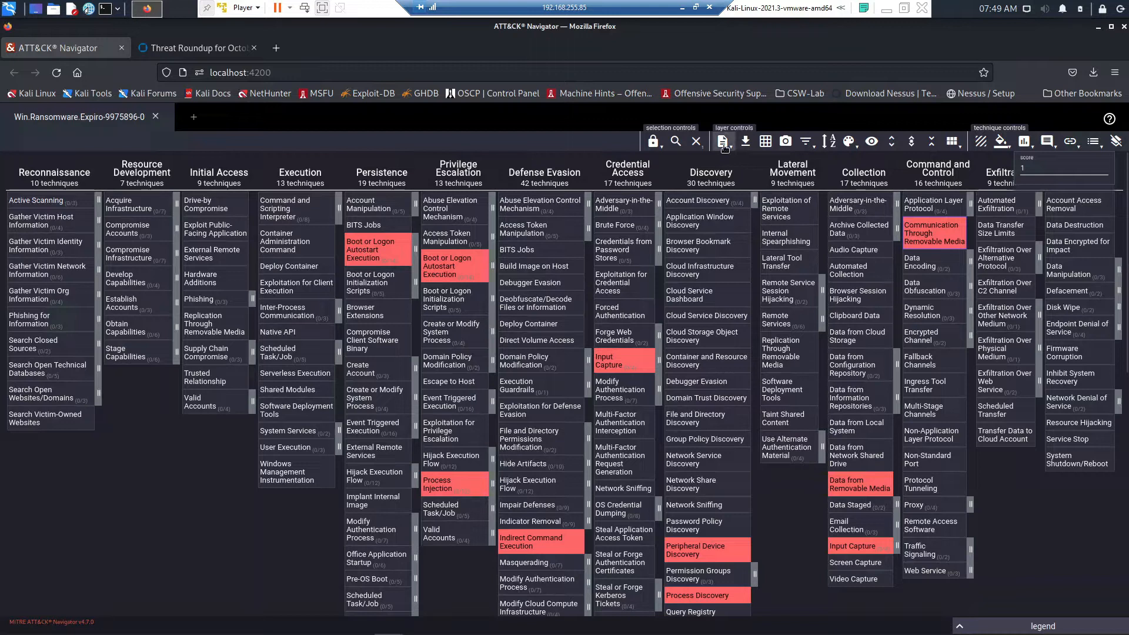
click(722, 141)
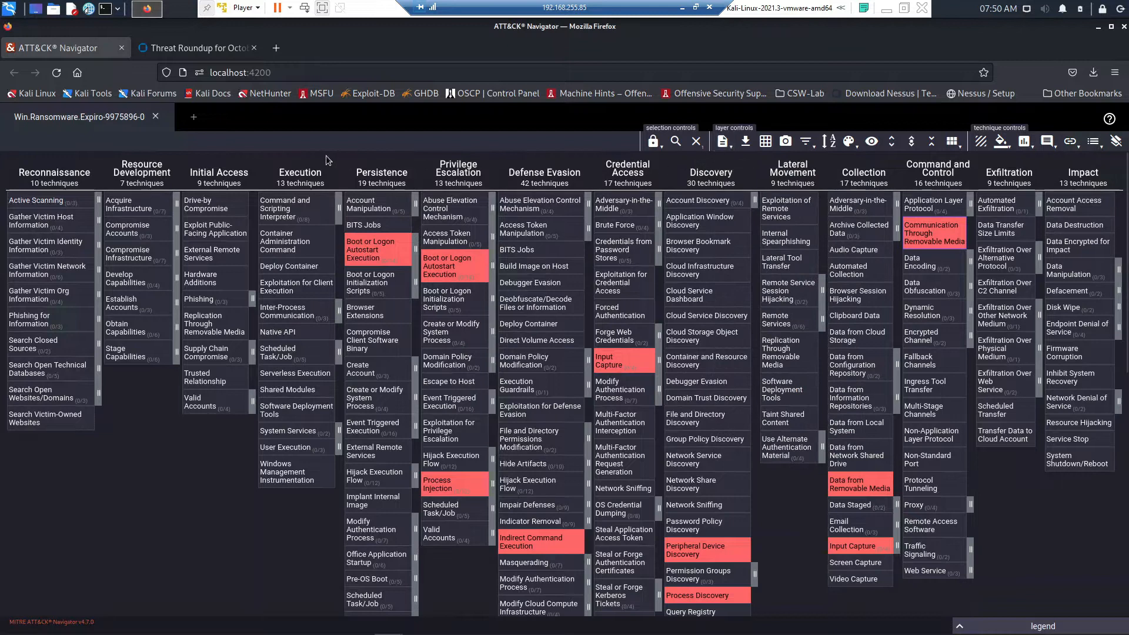
click(194, 117)
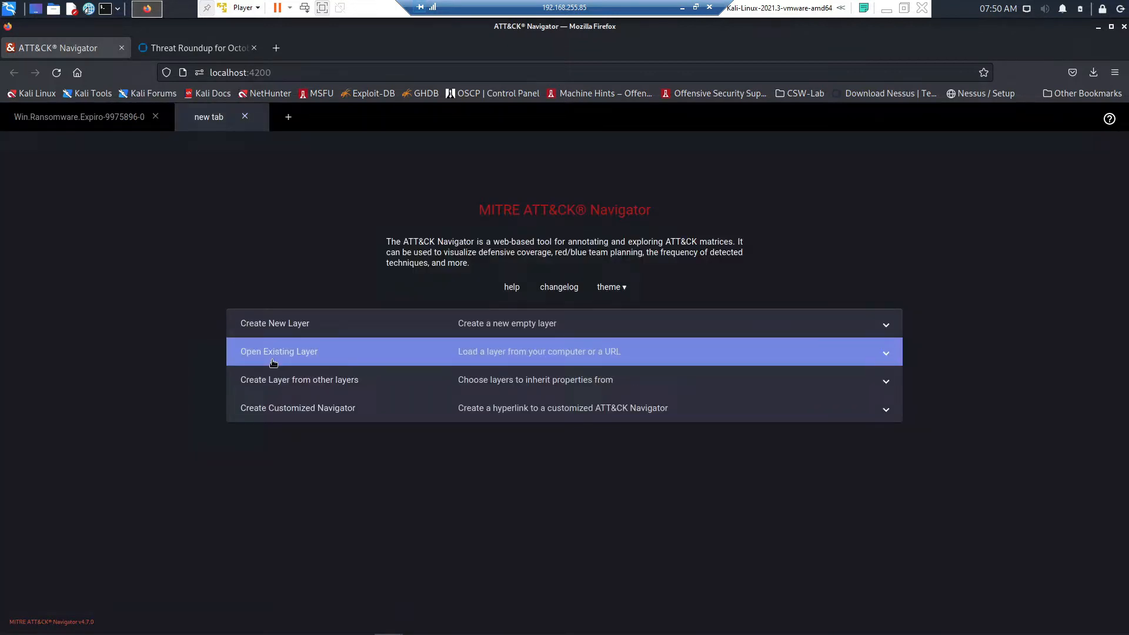
- Load cisco_security_att&ck_visibility_-_secure_endpoint-v12.json from local into the second tab
click(279, 352)
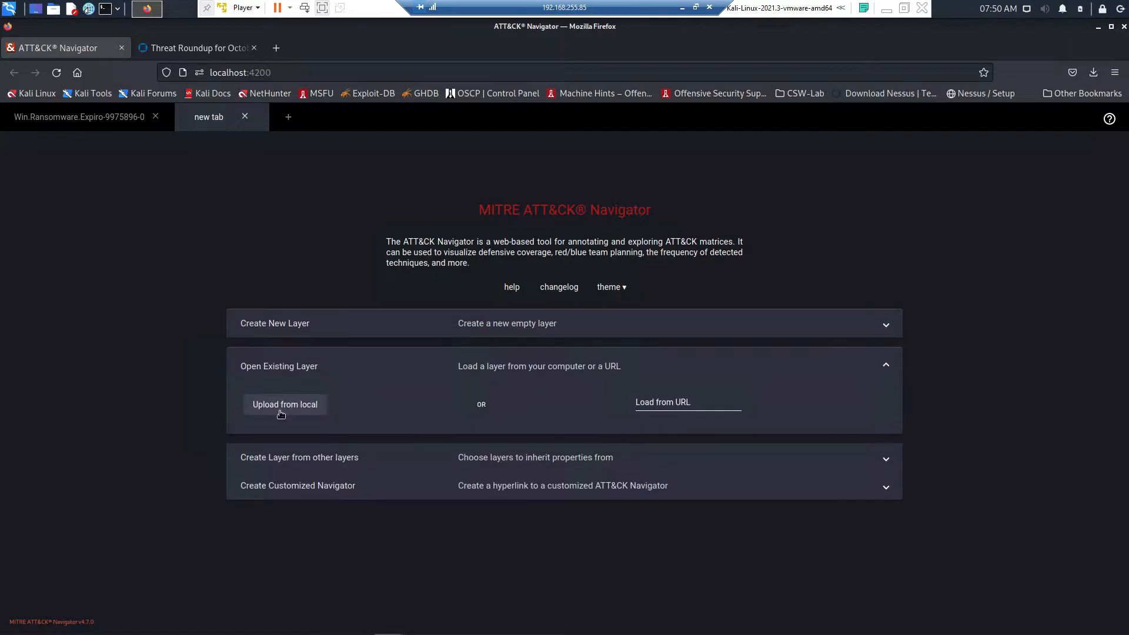
click(285, 403)
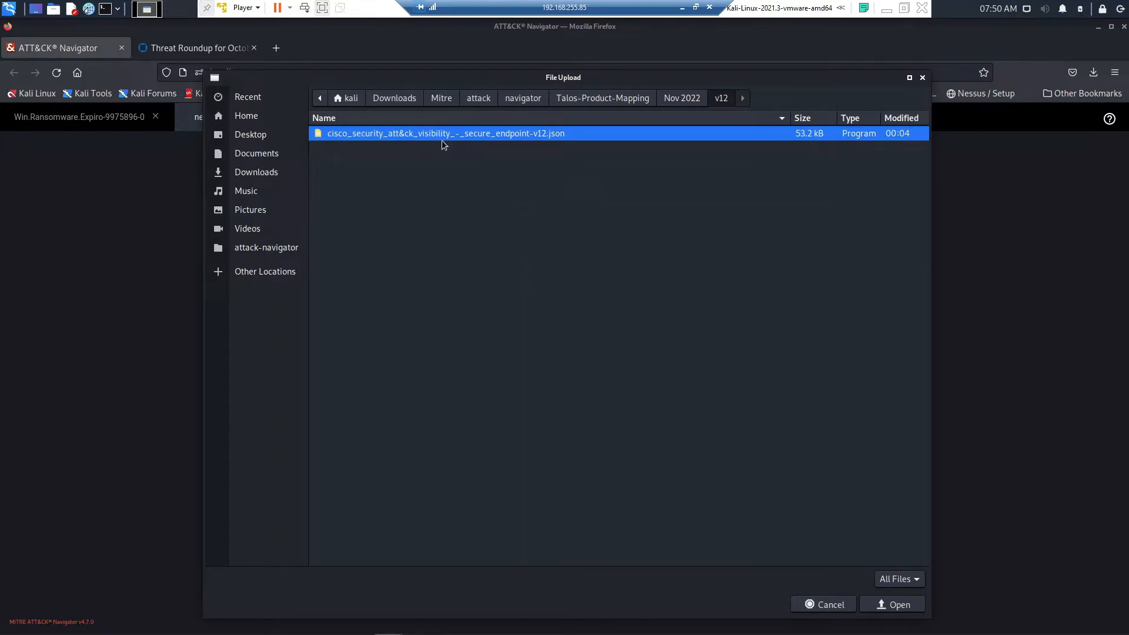
click(897, 604)
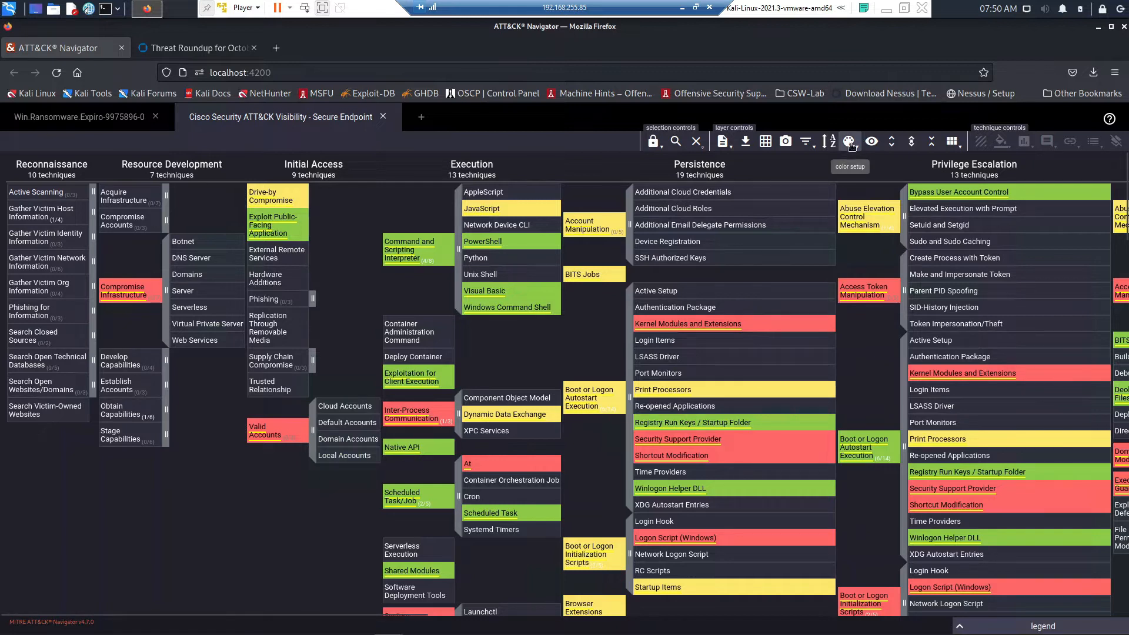
- Review the Secure Endpoint layer's colour gradient and metadata, then go to the Persistence tactic's ATT&CK page
click(850, 141)
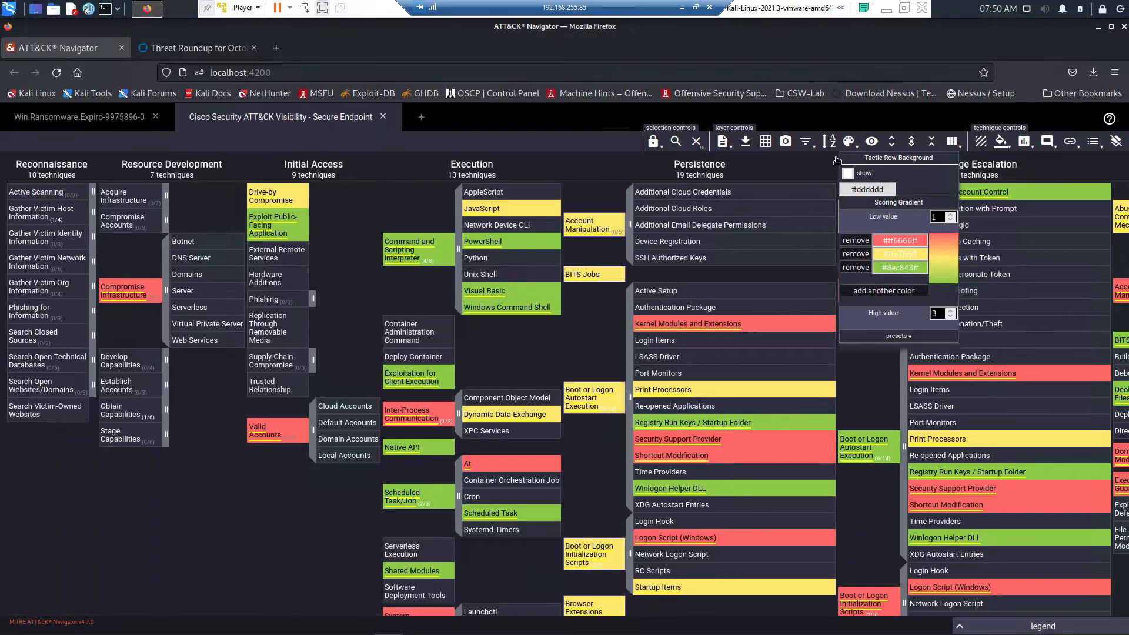
click(849, 141)
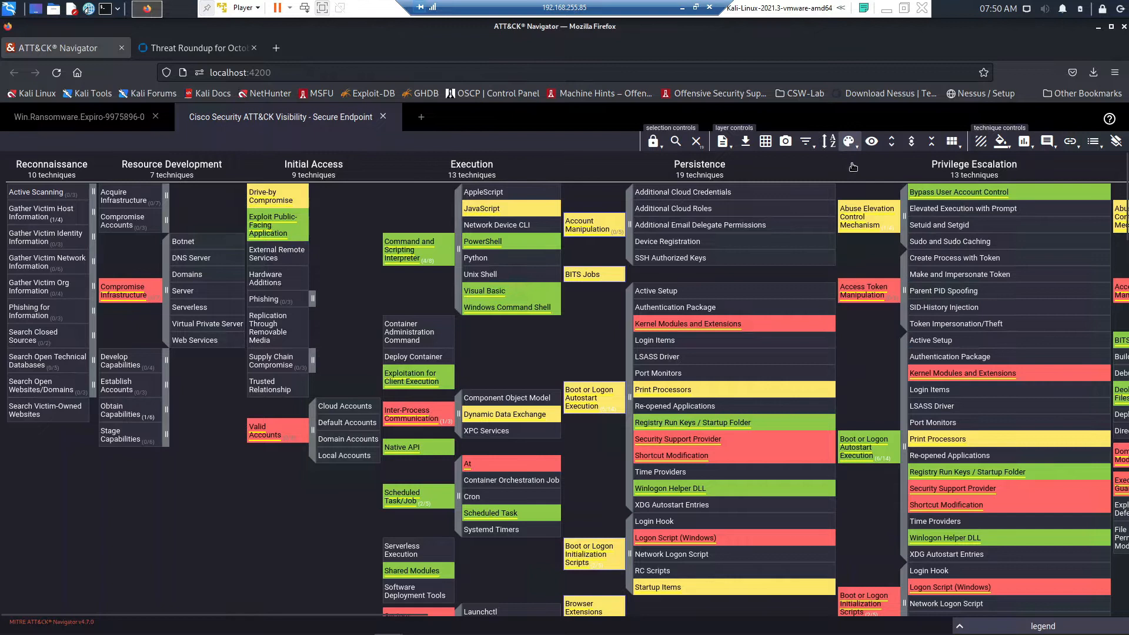
mouse_move(968, 162)
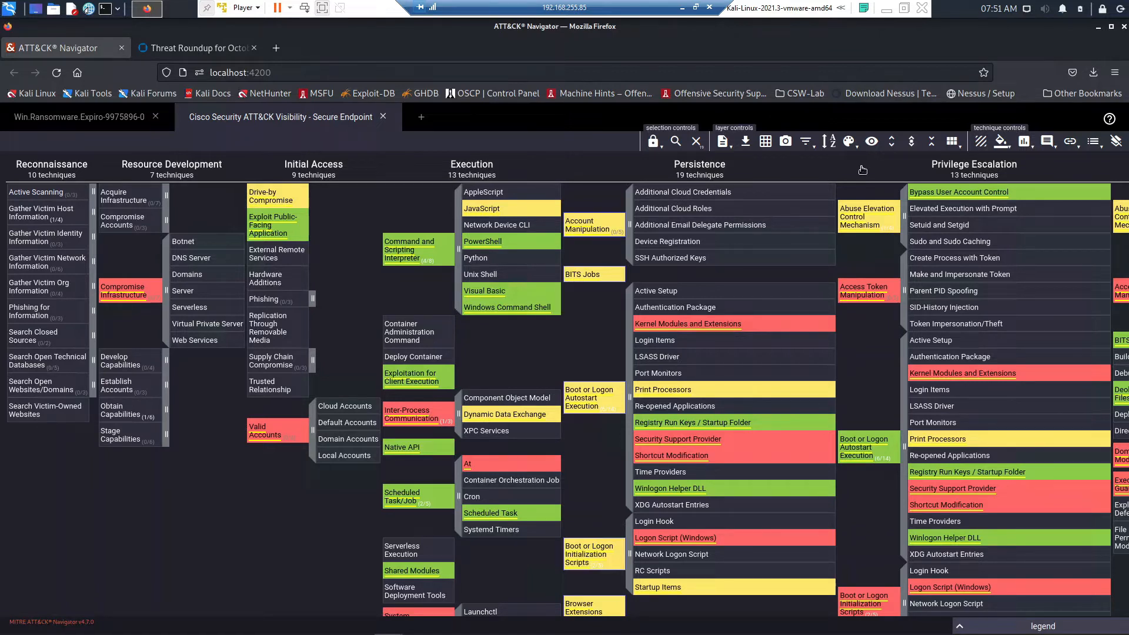
click(723, 141)
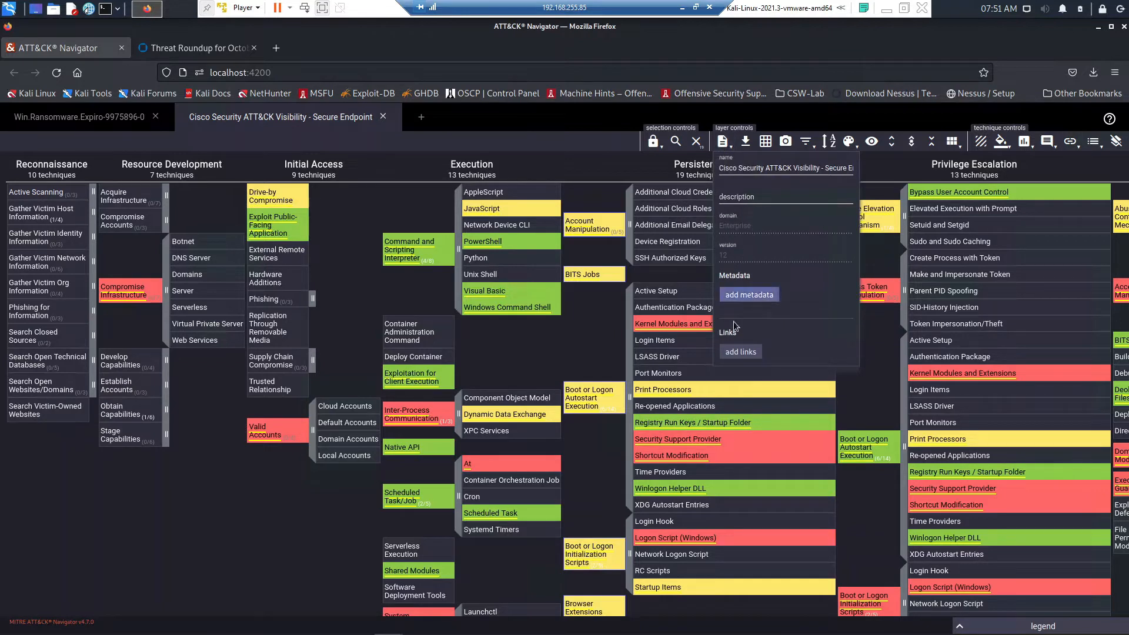
mouse_move(627, 169)
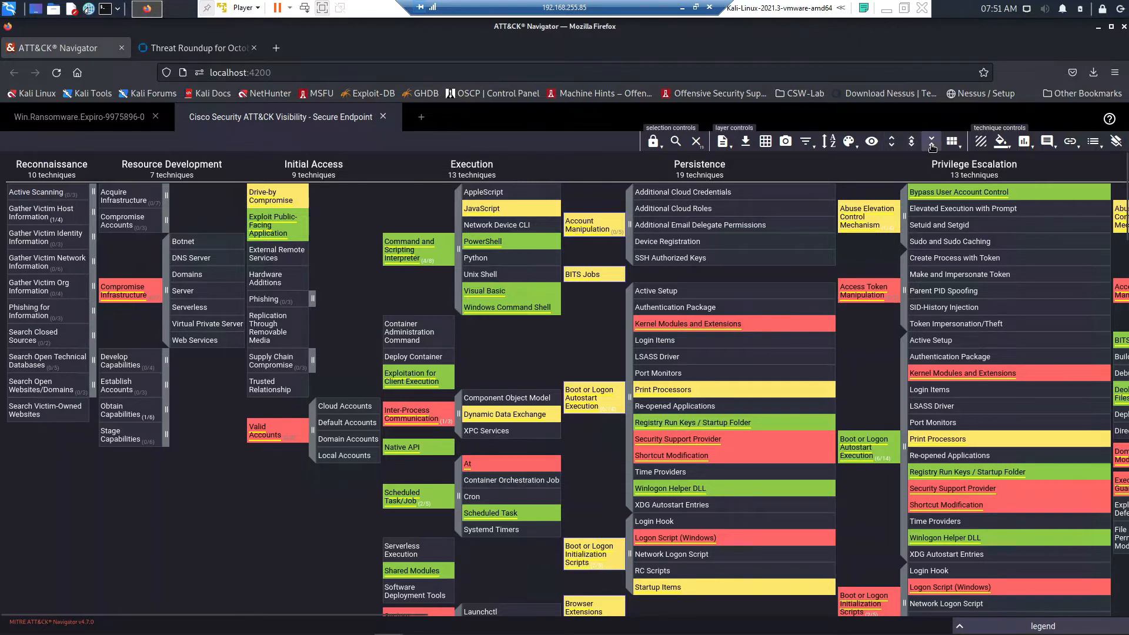
click(910, 141)
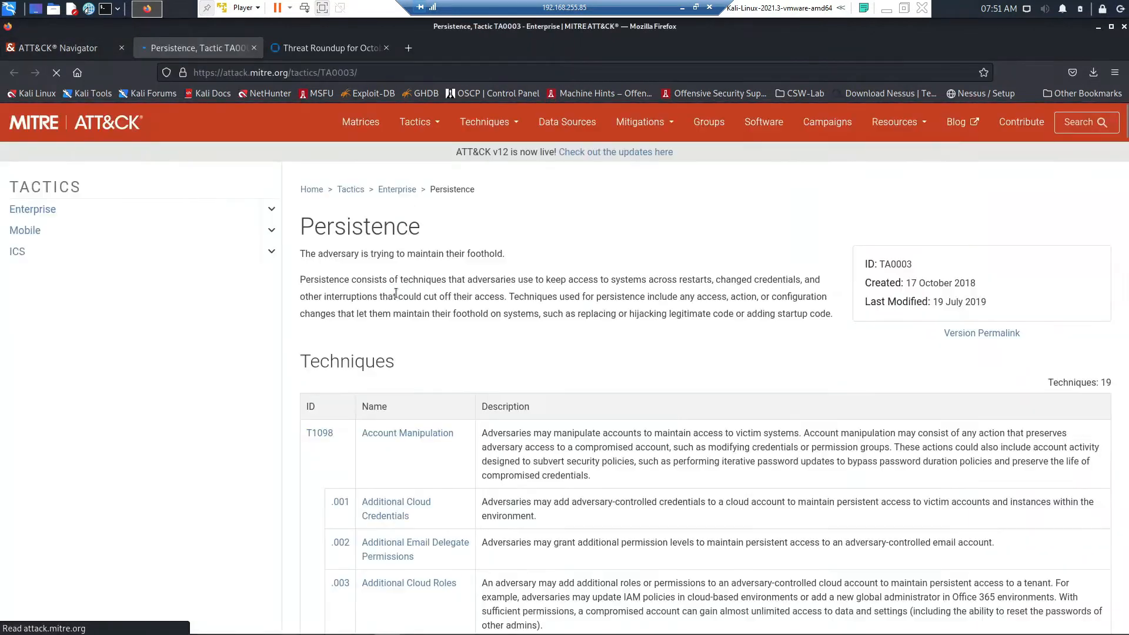
- Expand Enterprise tactics and reach T1547.001 Registry Run Keys / Startup Folder under Boot or Logon Autostart Execution
click(33, 209)
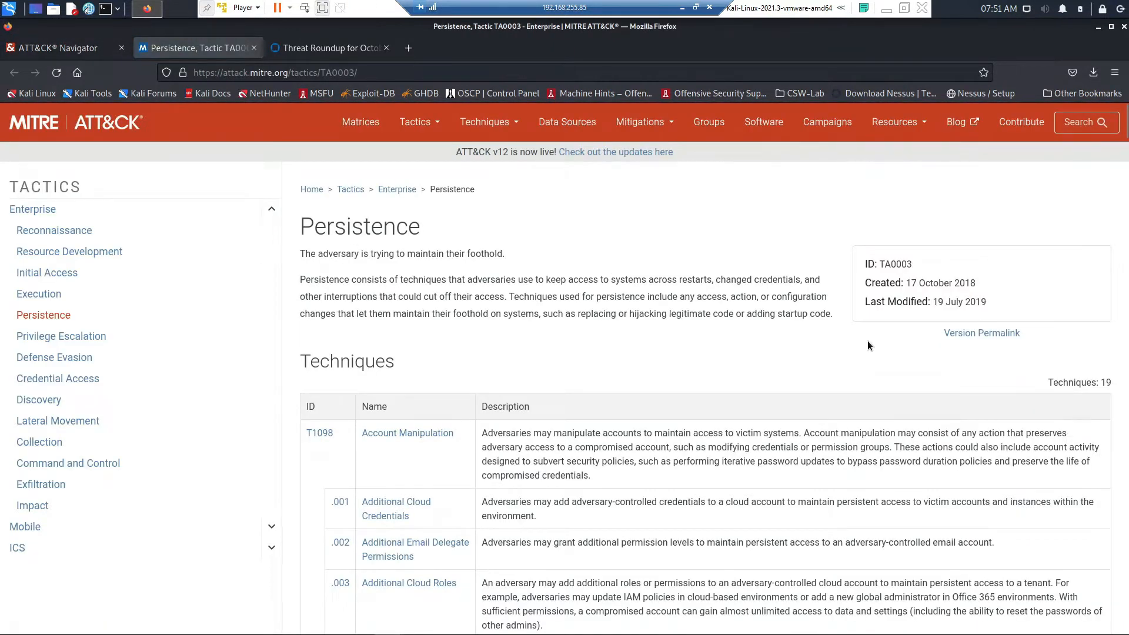
mouse_move(713, 355)
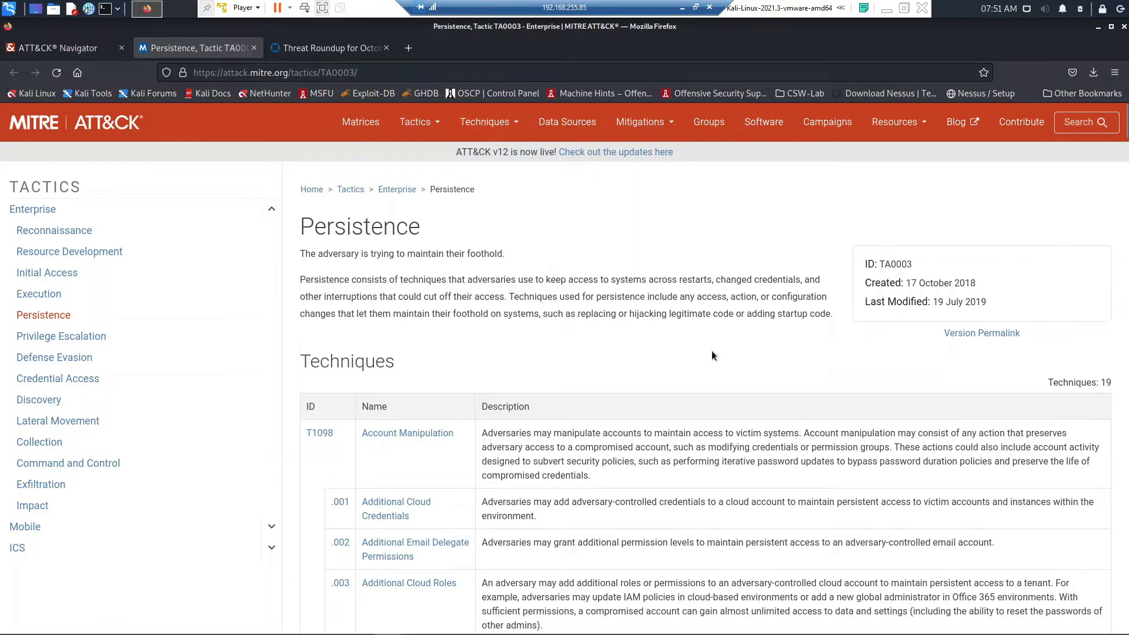
scroll(down, 3)
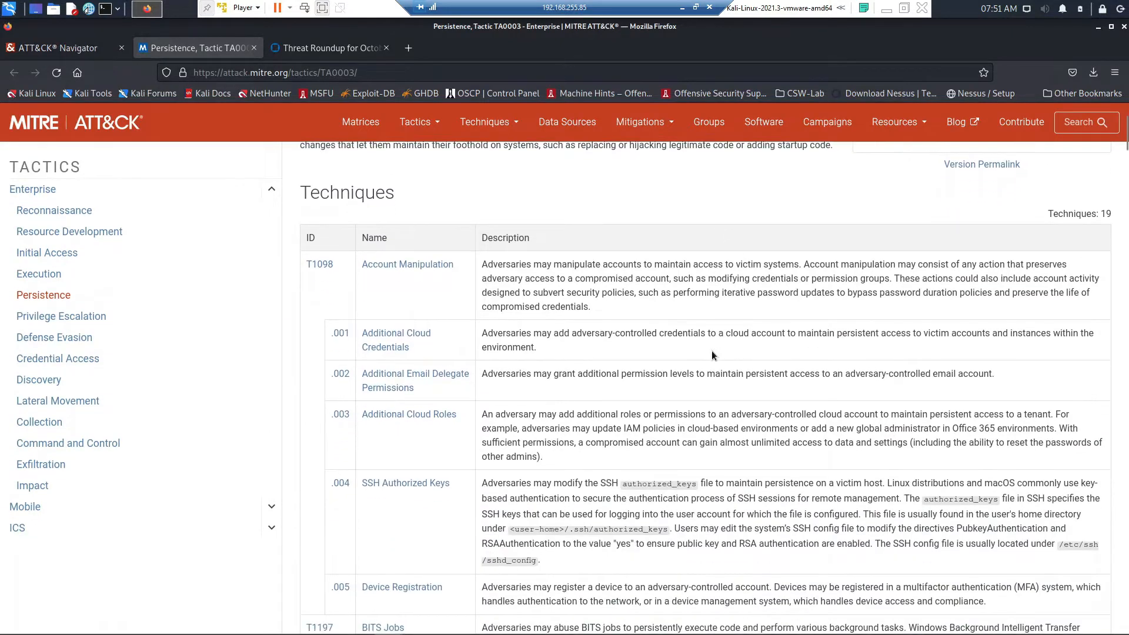
scroll(down, 3)
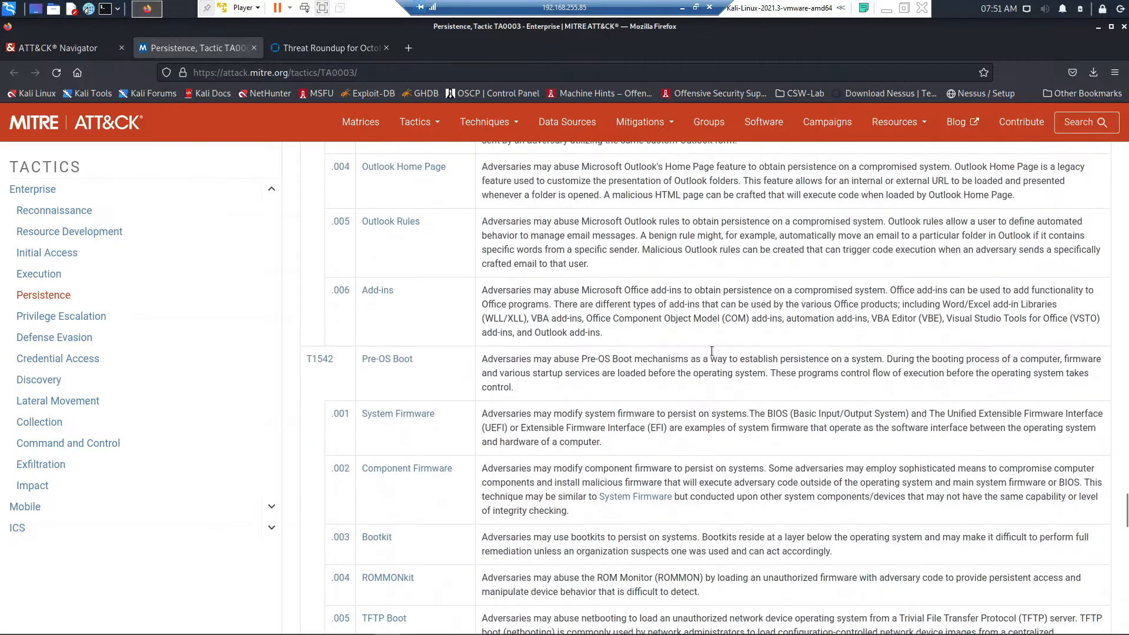
scroll(down, 3)
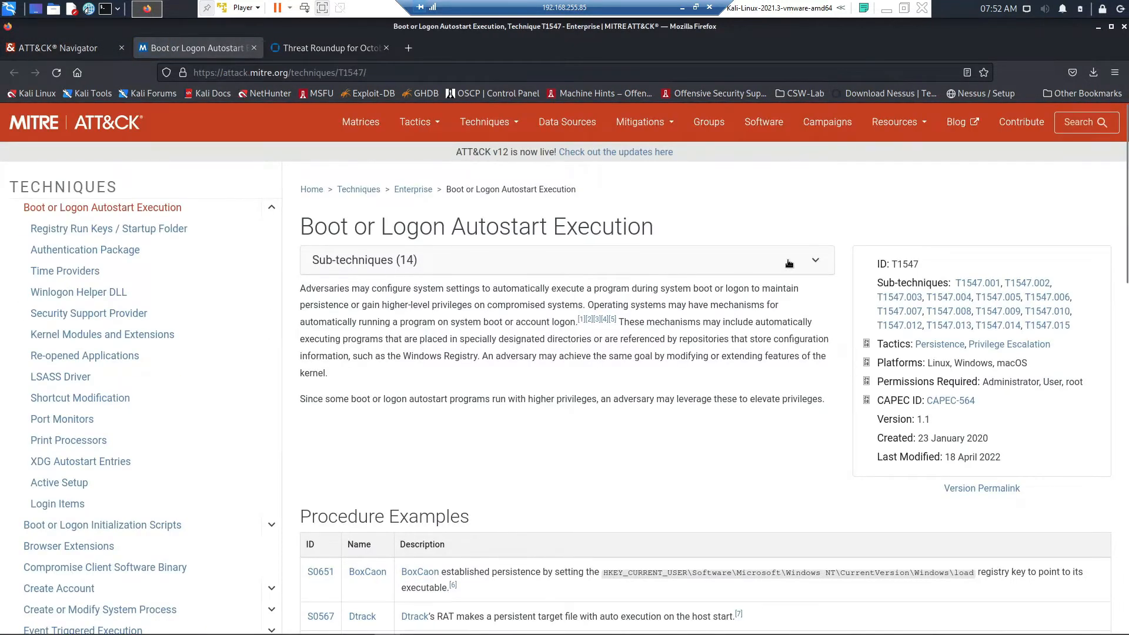
click(814, 260)
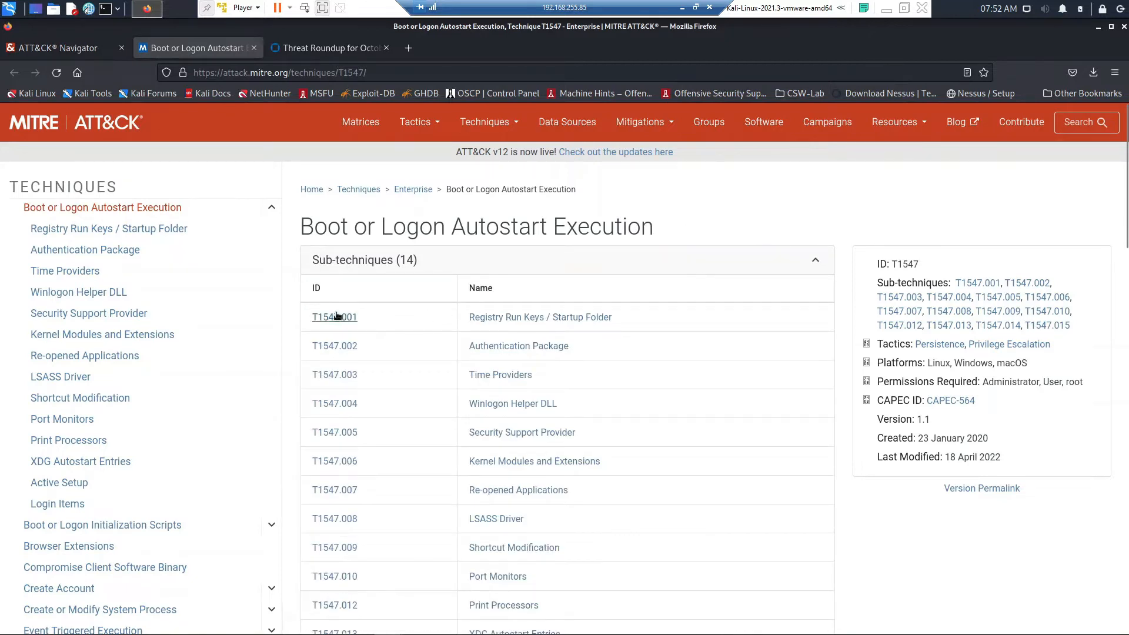
click(333, 317)
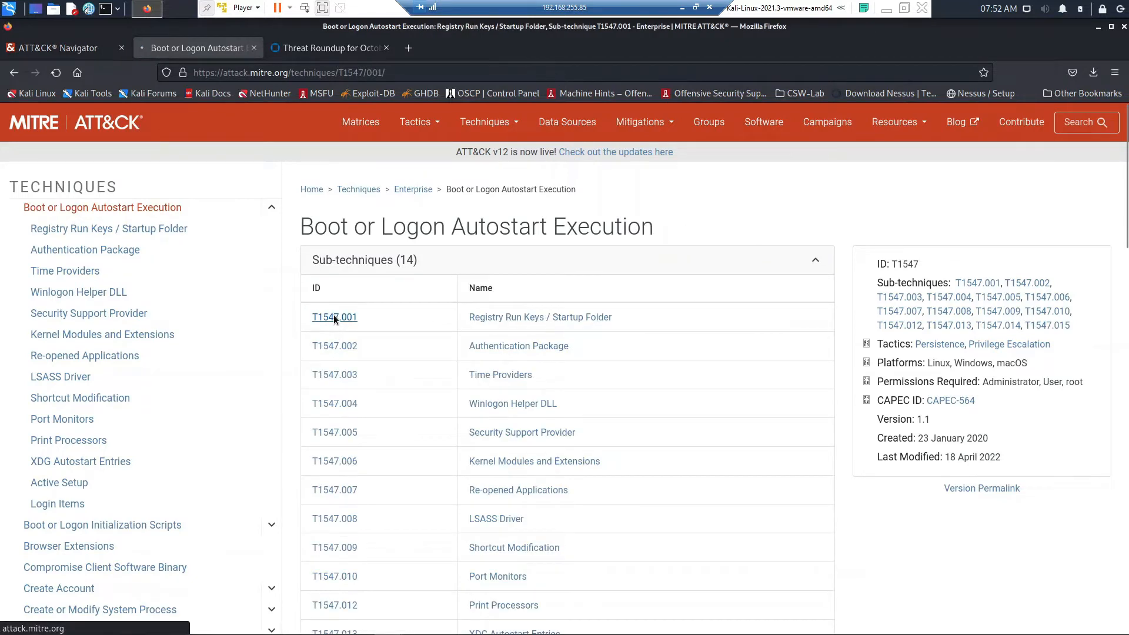
click(335, 316)
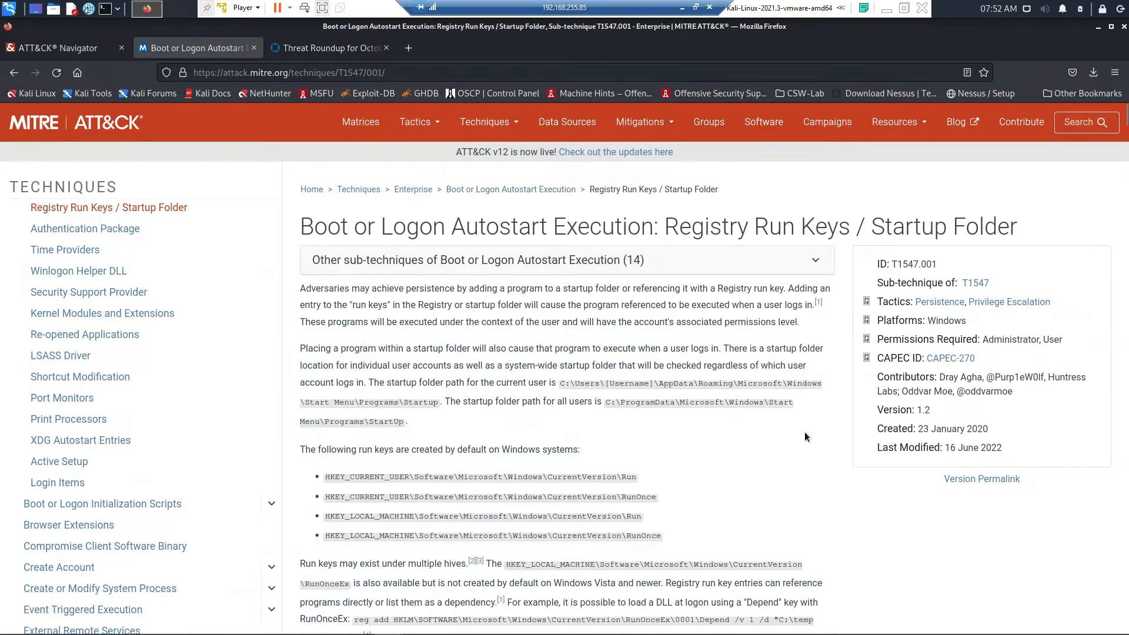
- Read the T1547.001 page down to its Detection section, then return to ATT&CK Navigator
scroll(down, 3)
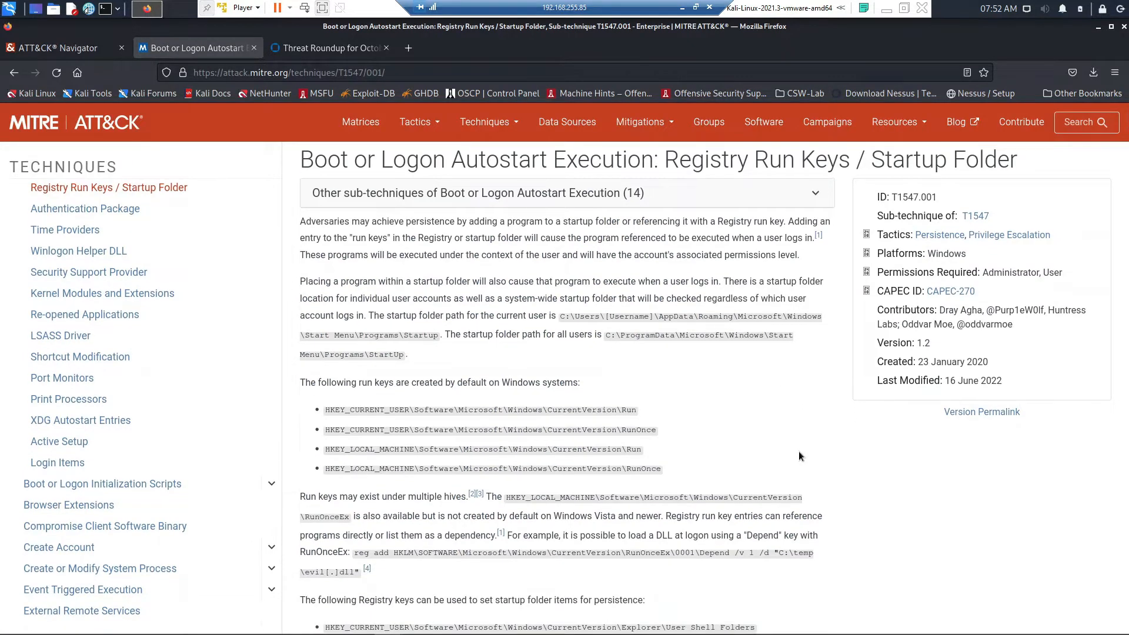
scroll(down, 3)
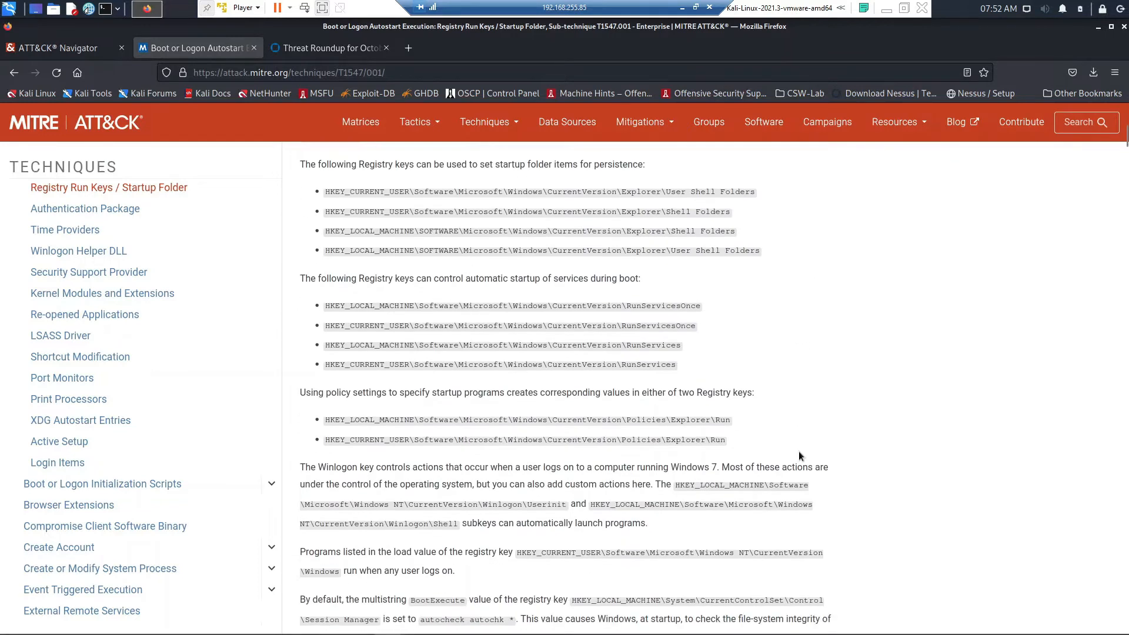
scroll(down, 3)
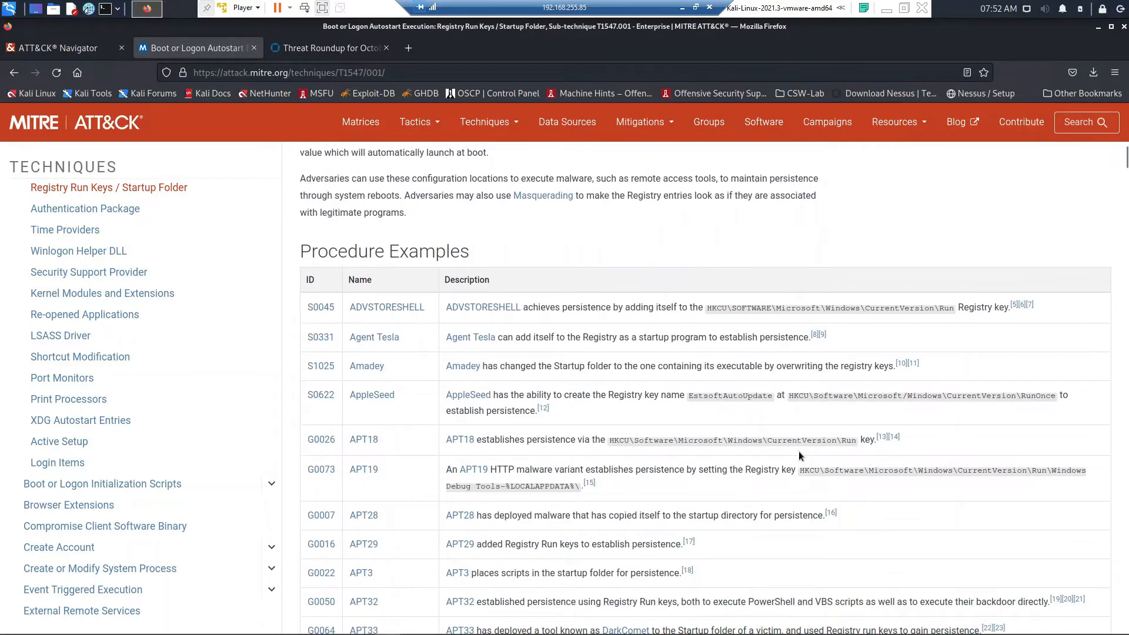
scroll(down, 3)
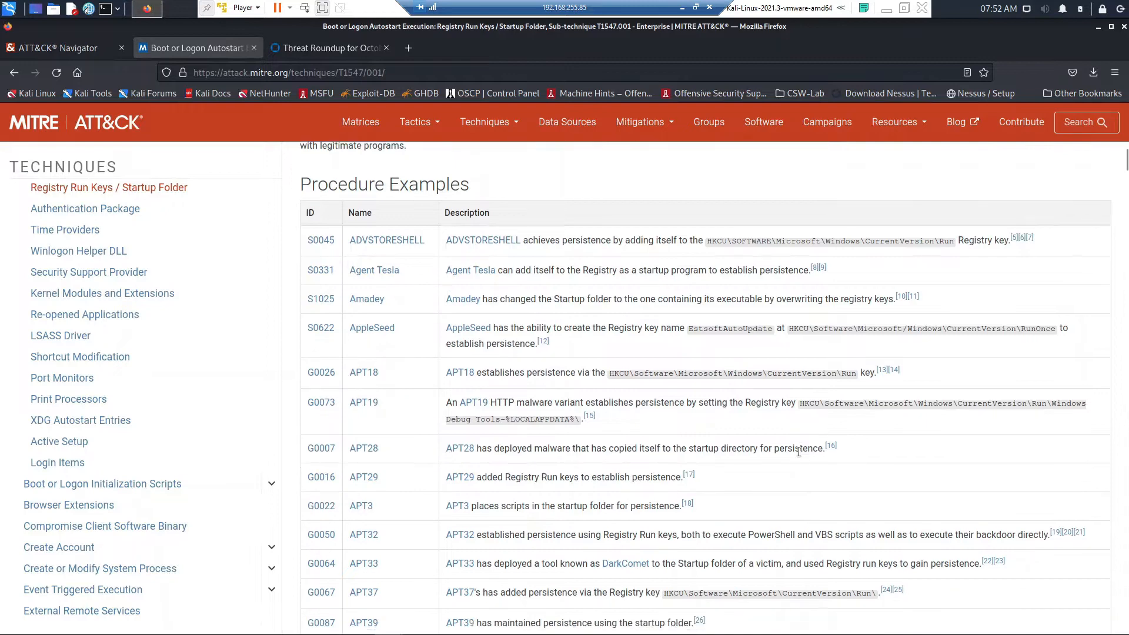
scroll(down, 3)
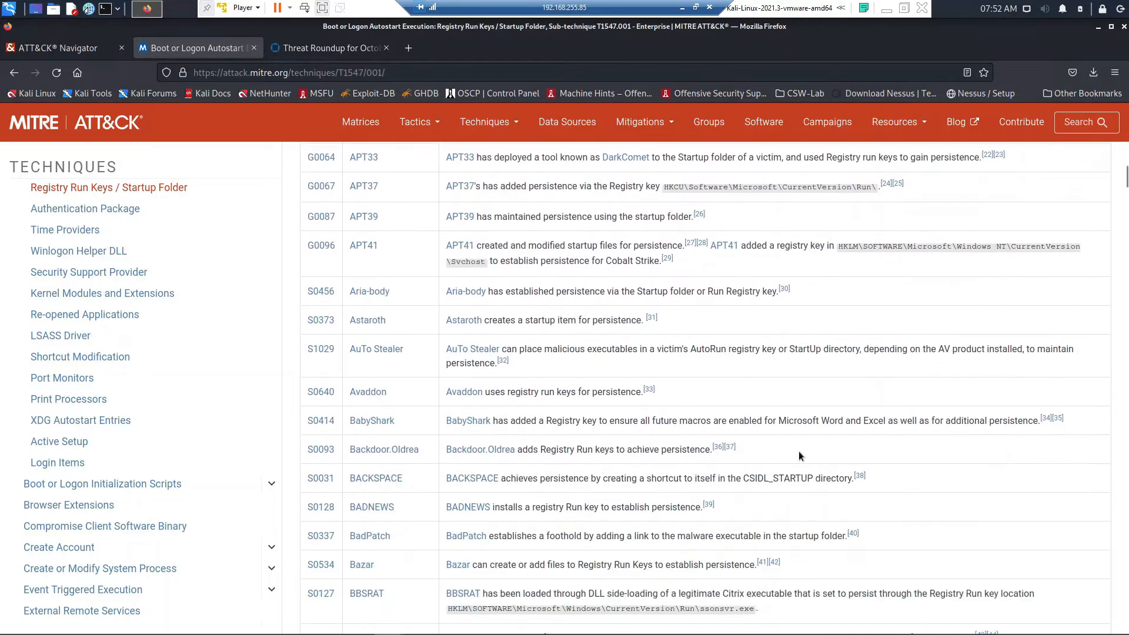
scroll(down, 3)
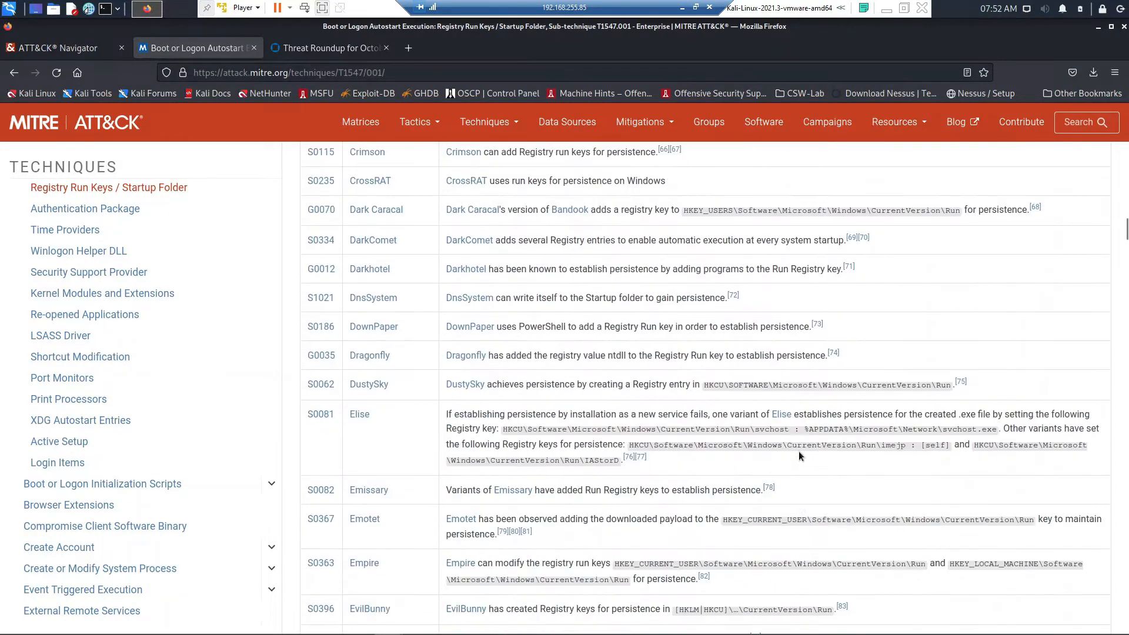
scroll(down, 3)
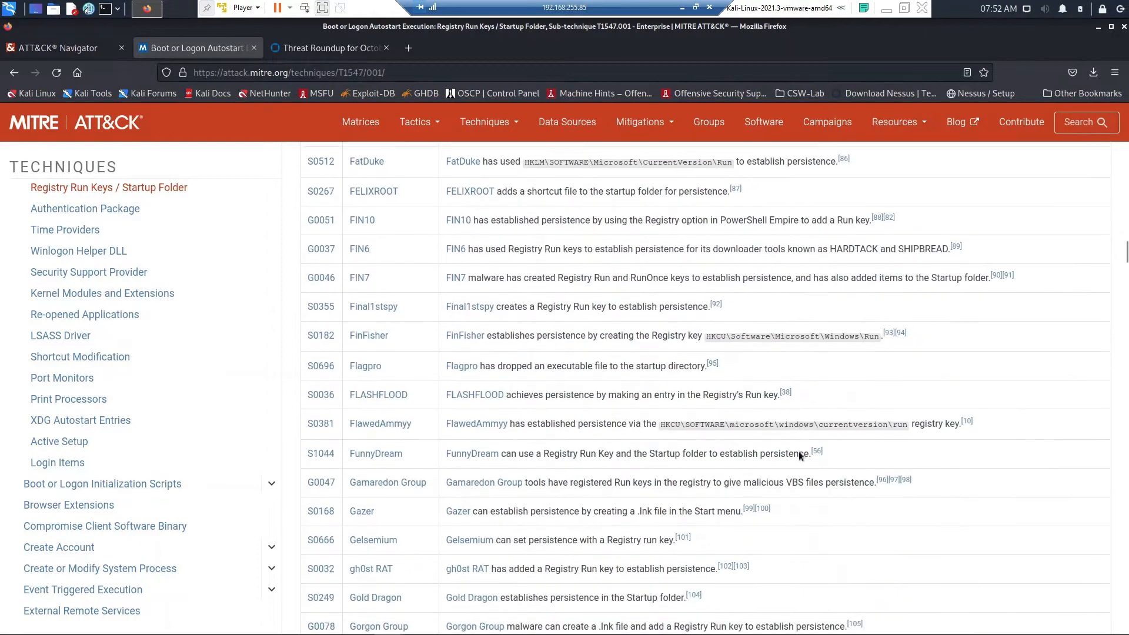
scroll(down, 3)
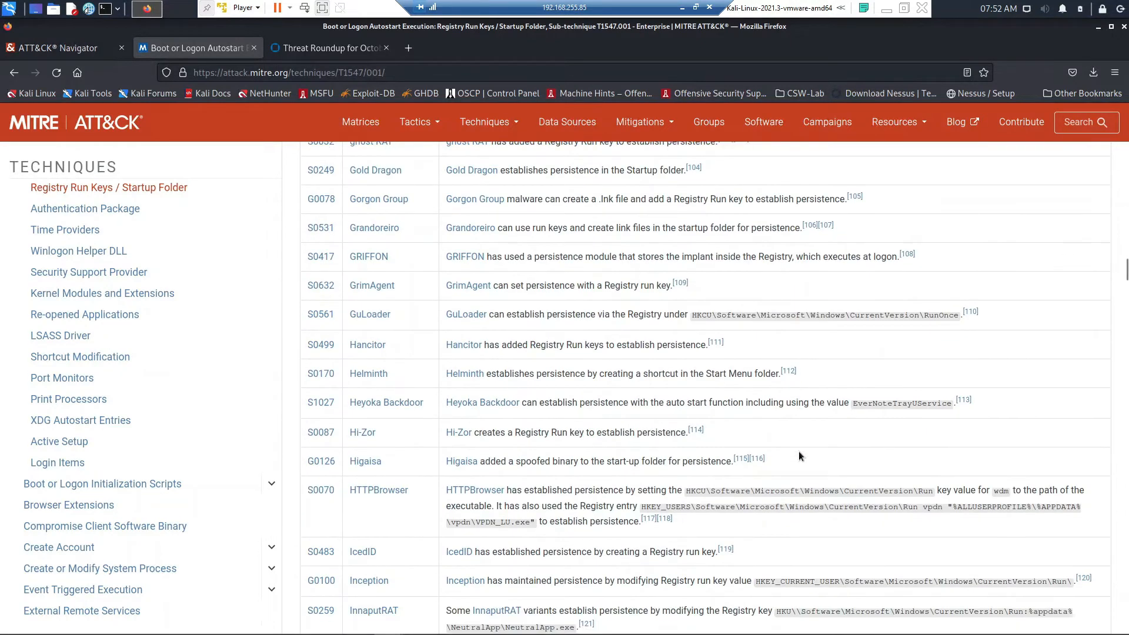
scroll(down, 3)
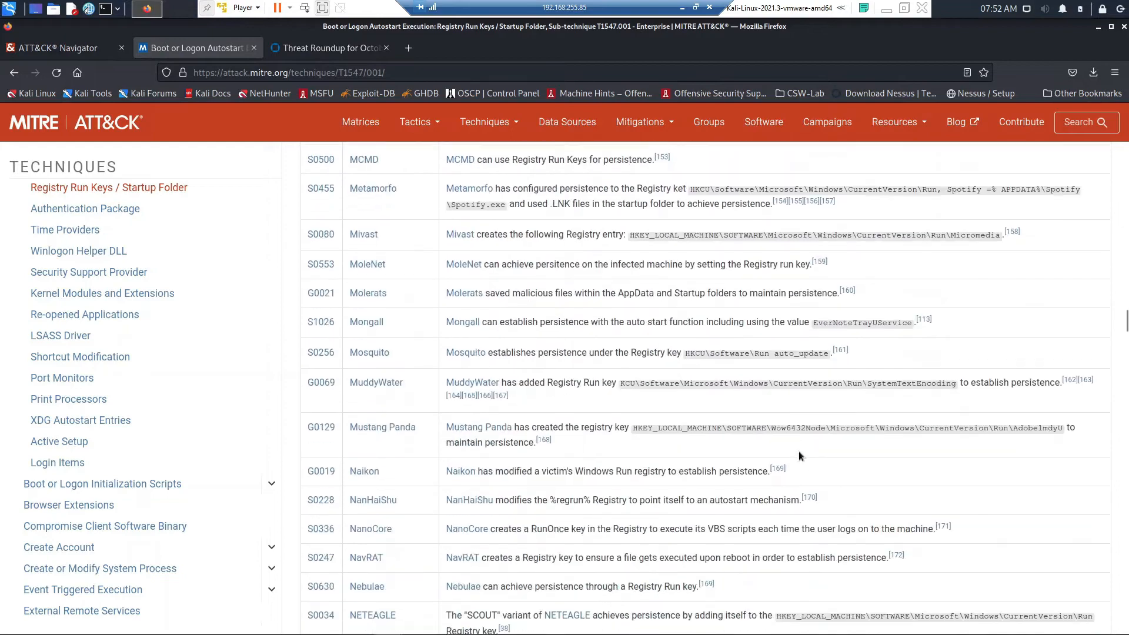
scroll(down, 3)
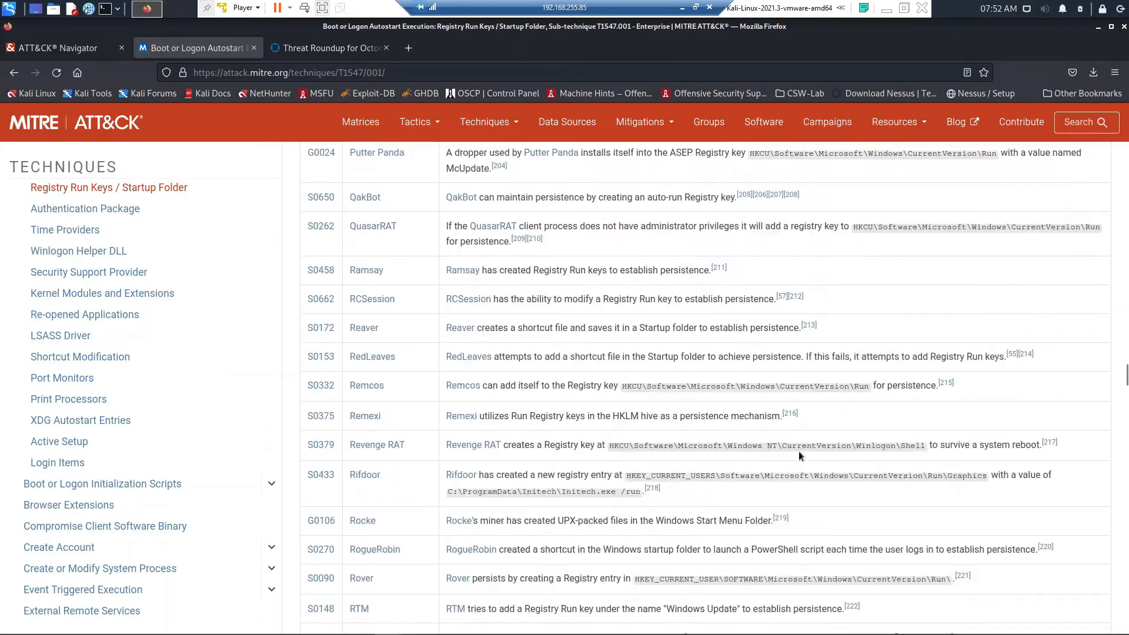
scroll(down, 3)
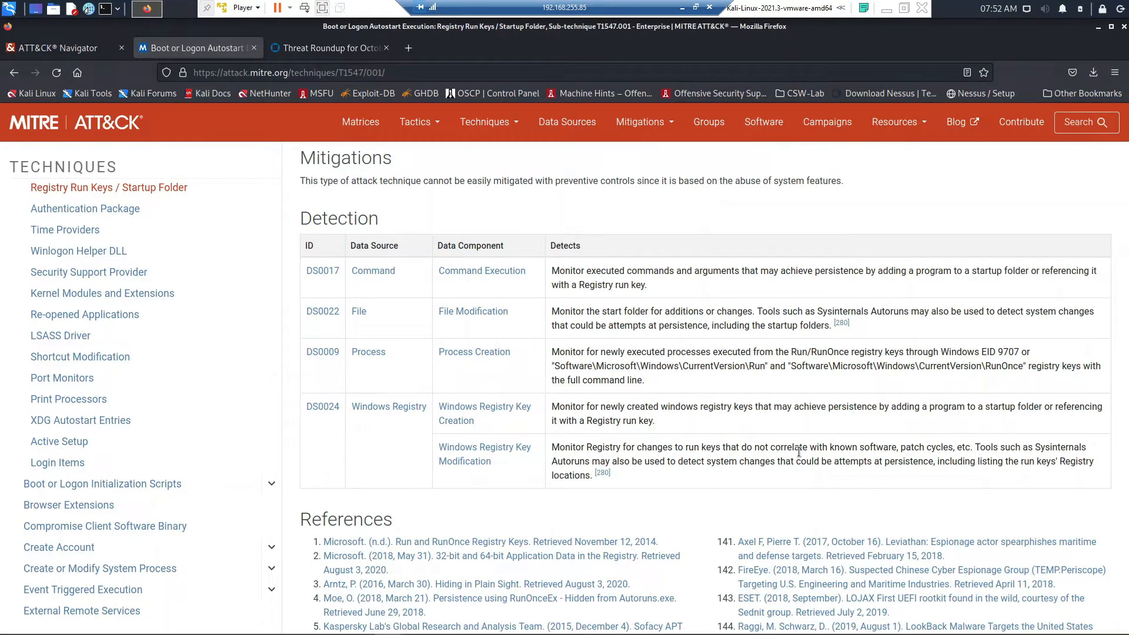
scroll(down, 3)
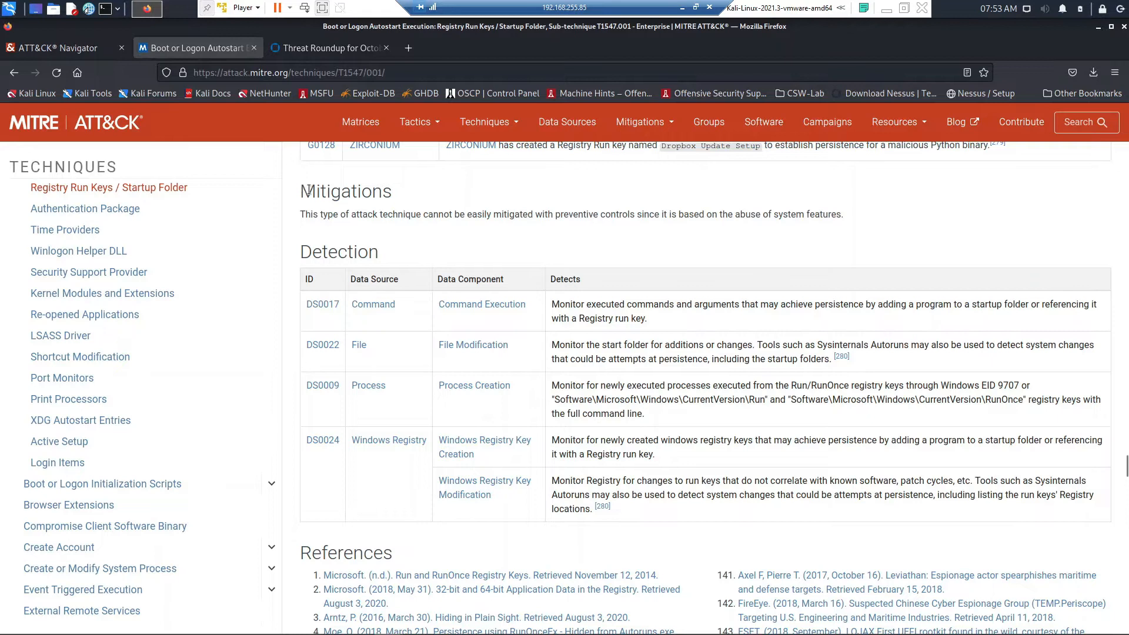
double_click(344, 191)
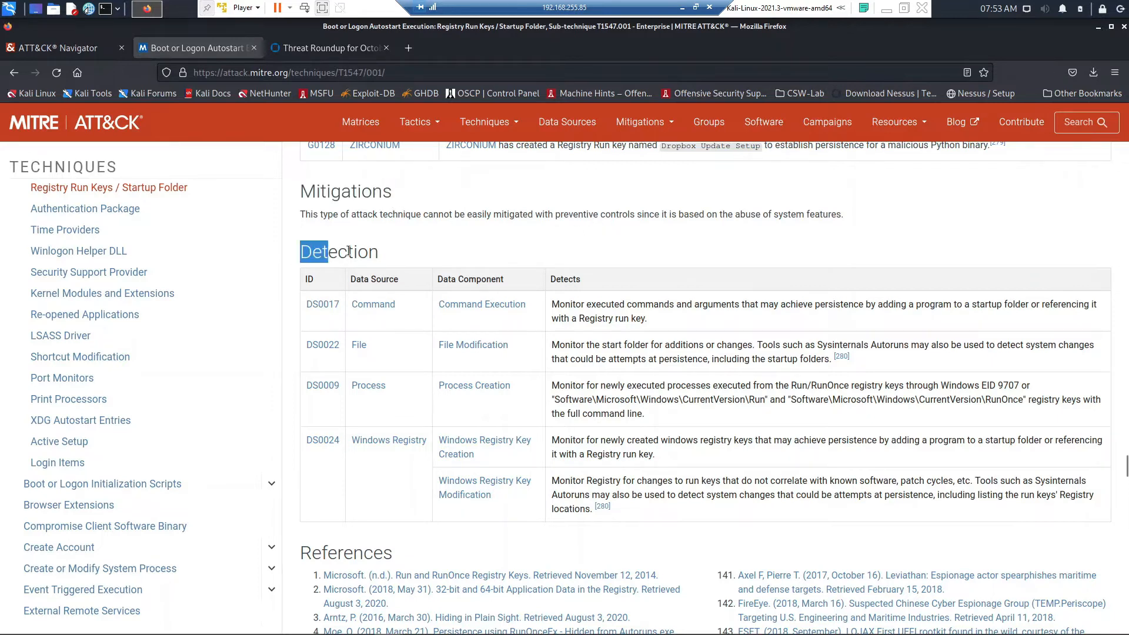
click(481, 241)
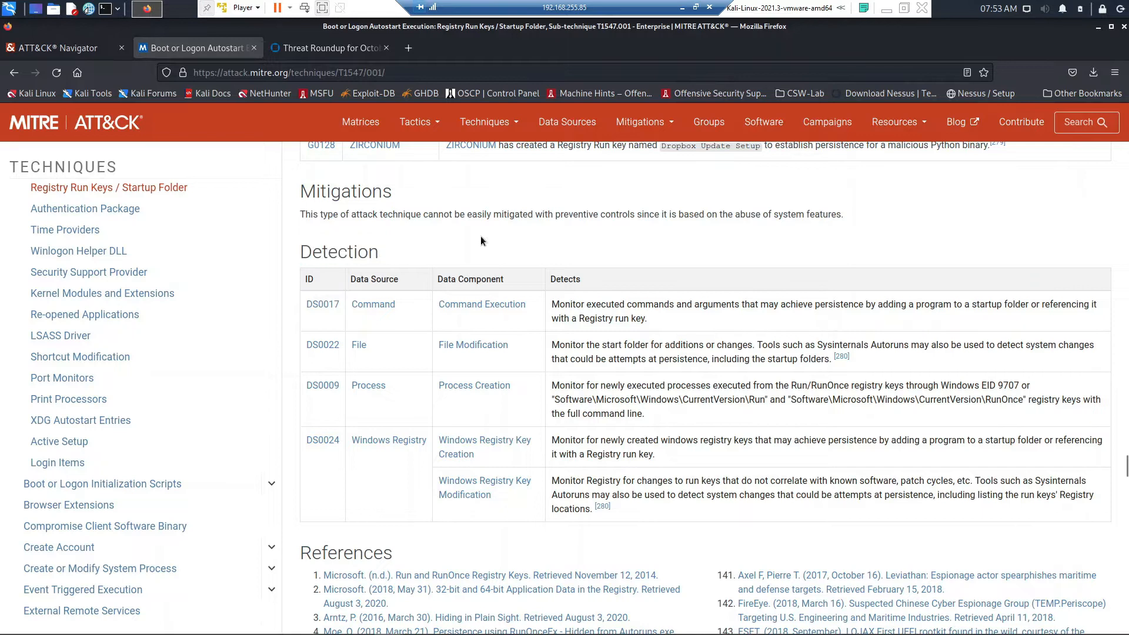
click(57, 49)
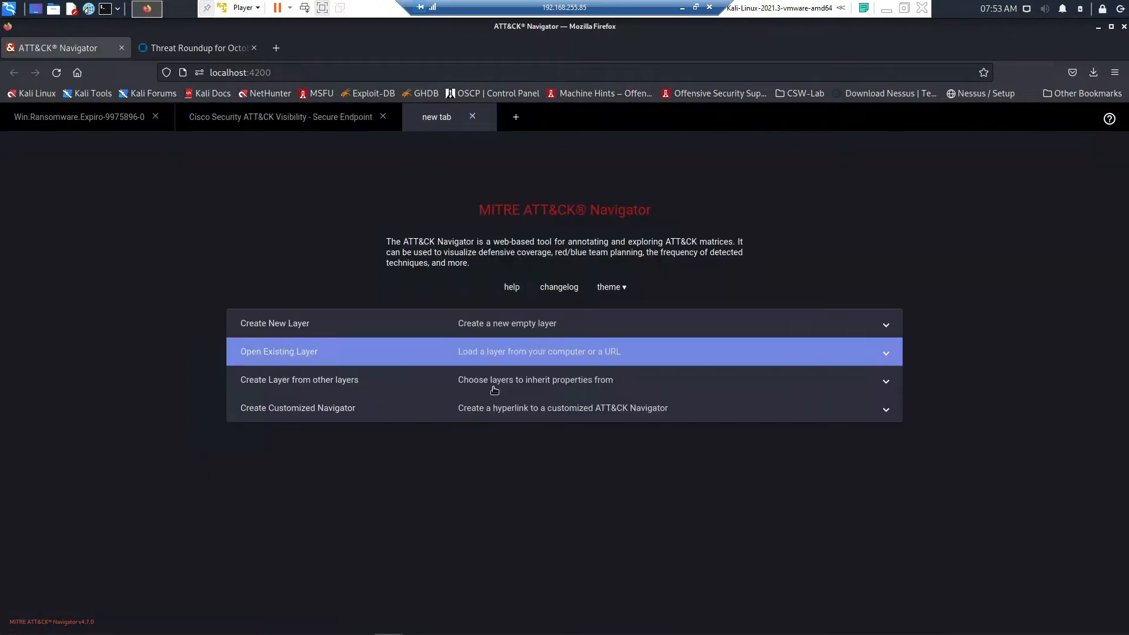
- Create a layer from other layers with score expression 'a and not b'
click(299, 379)
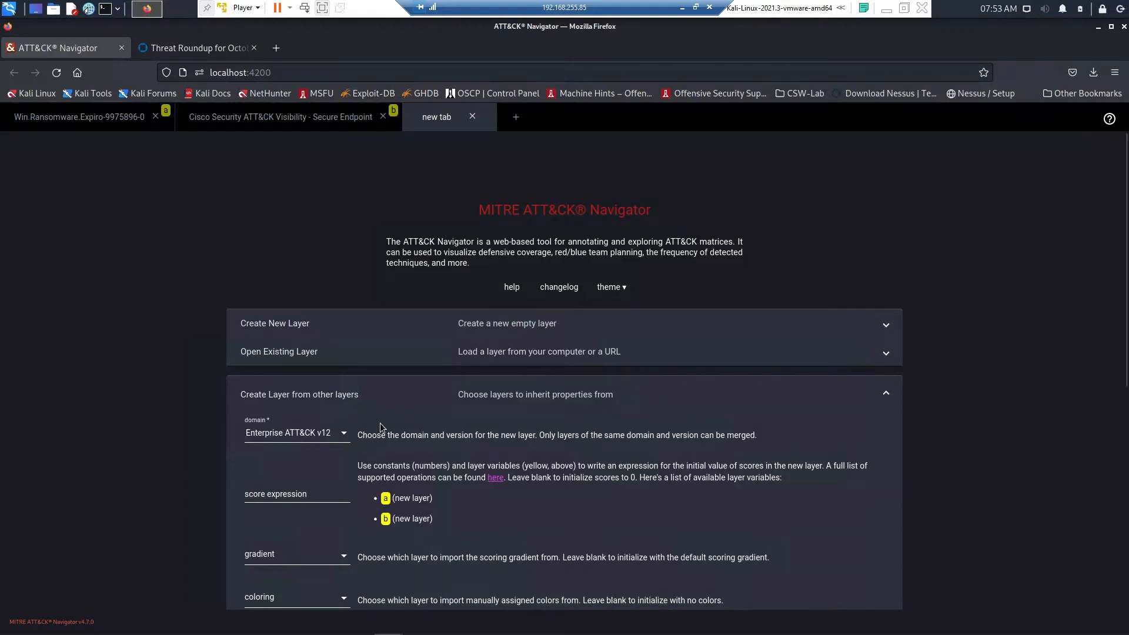
click(297, 496)
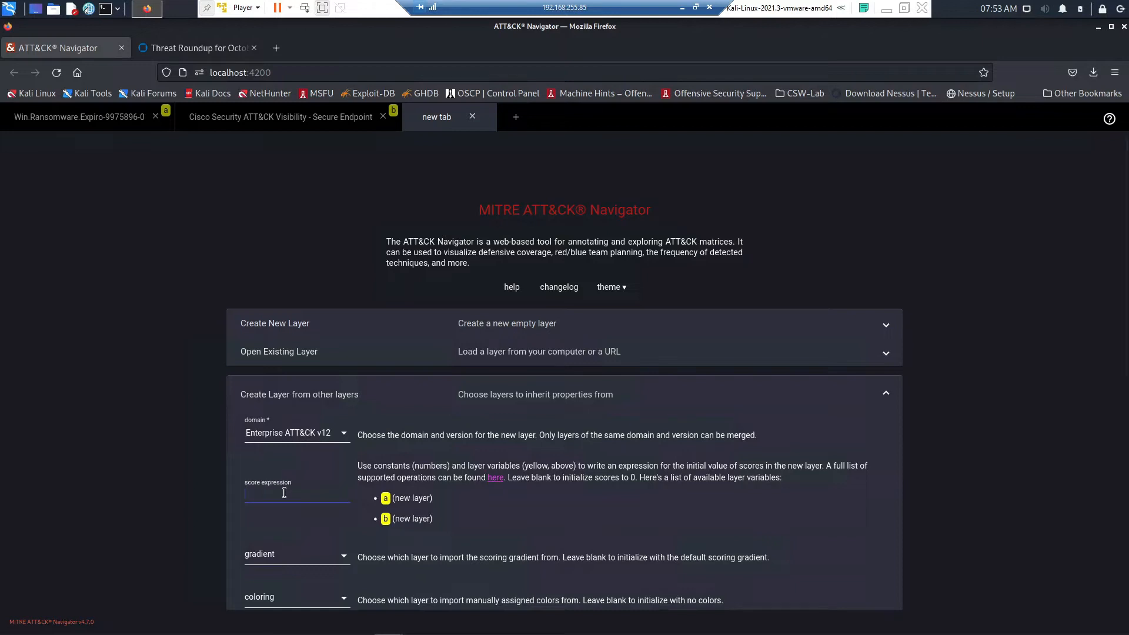
text(a and not b)
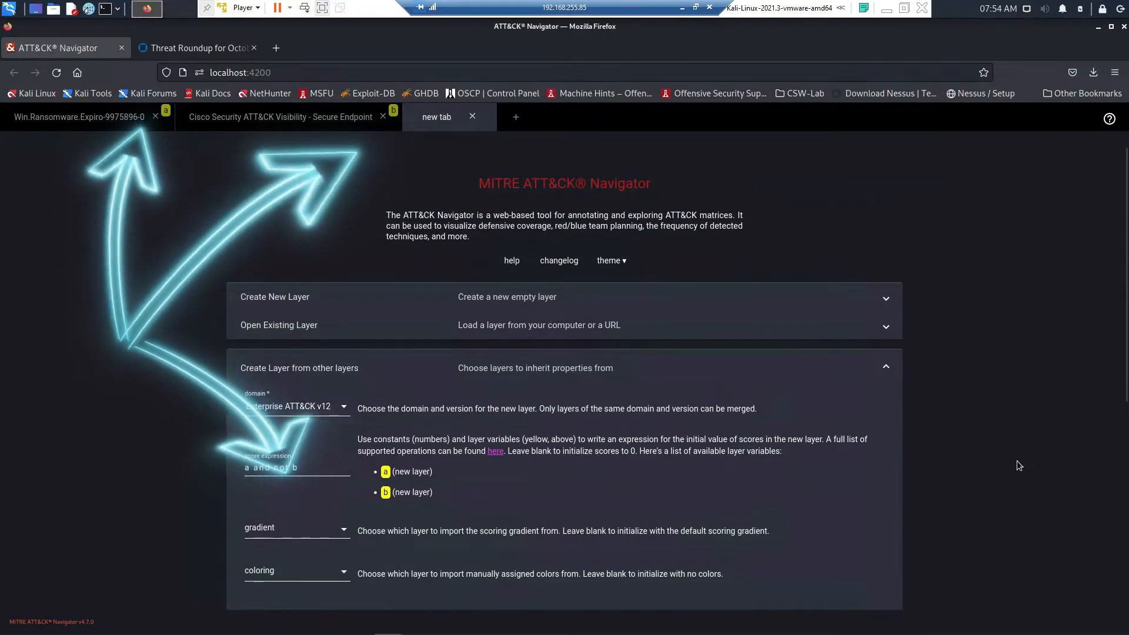
scroll(down, 3)
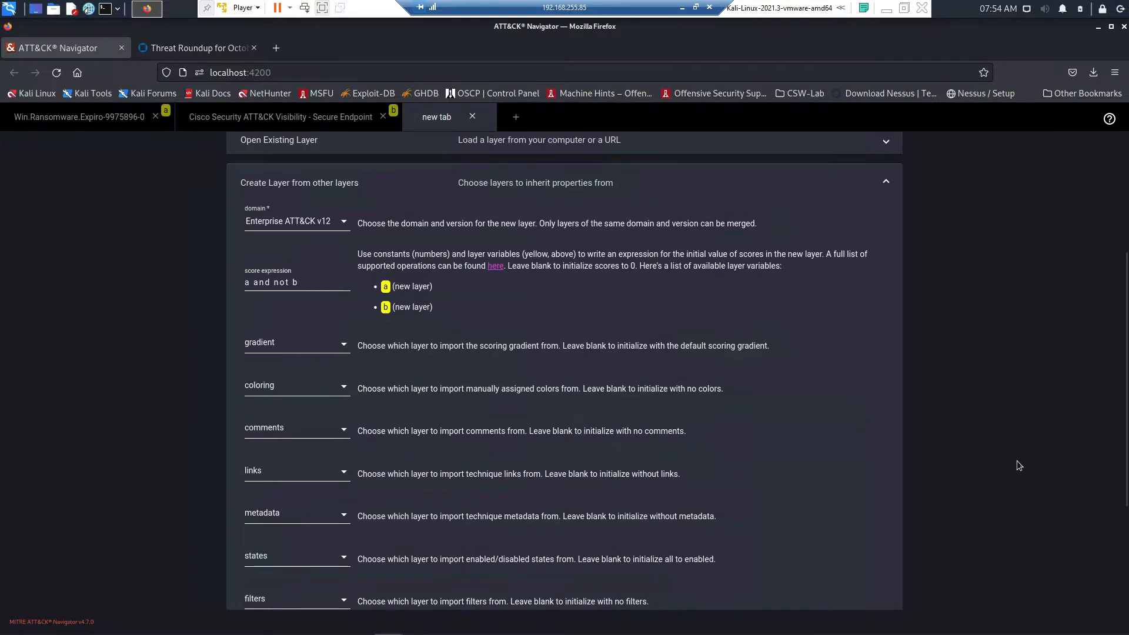
scroll(down, 3)
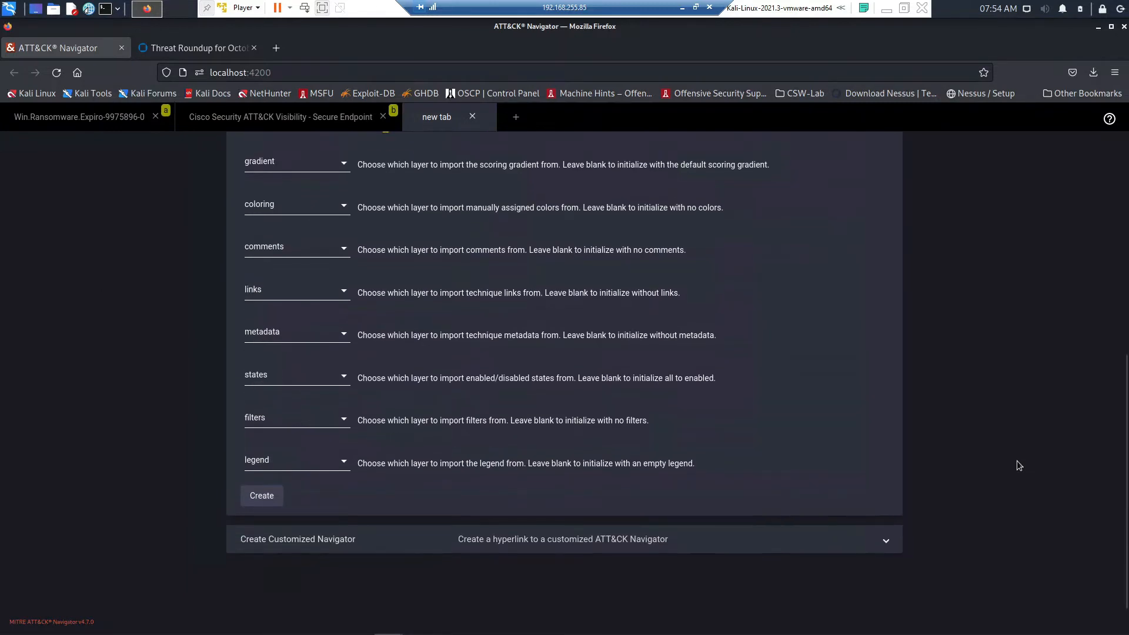
click(261, 495)
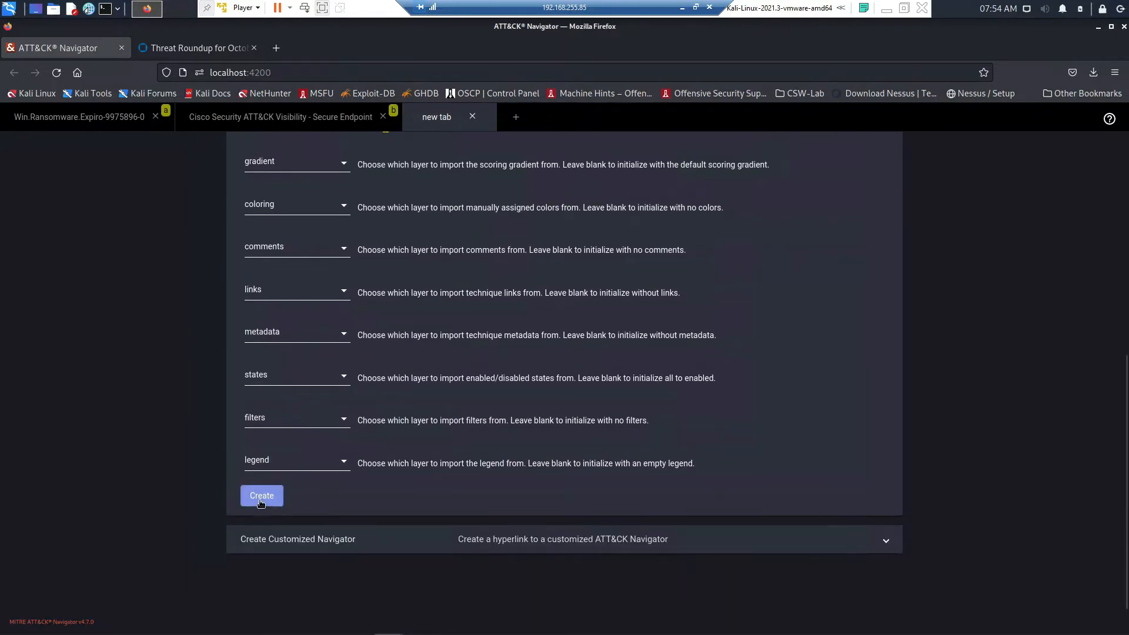
click(261, 495)
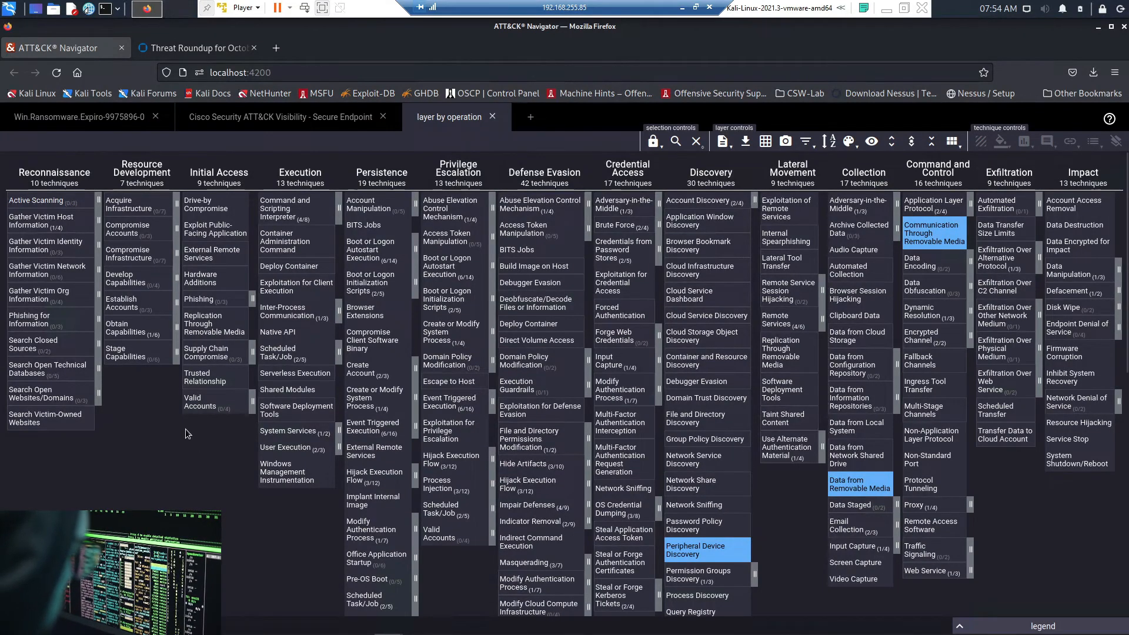
mouse_move(703, 549)
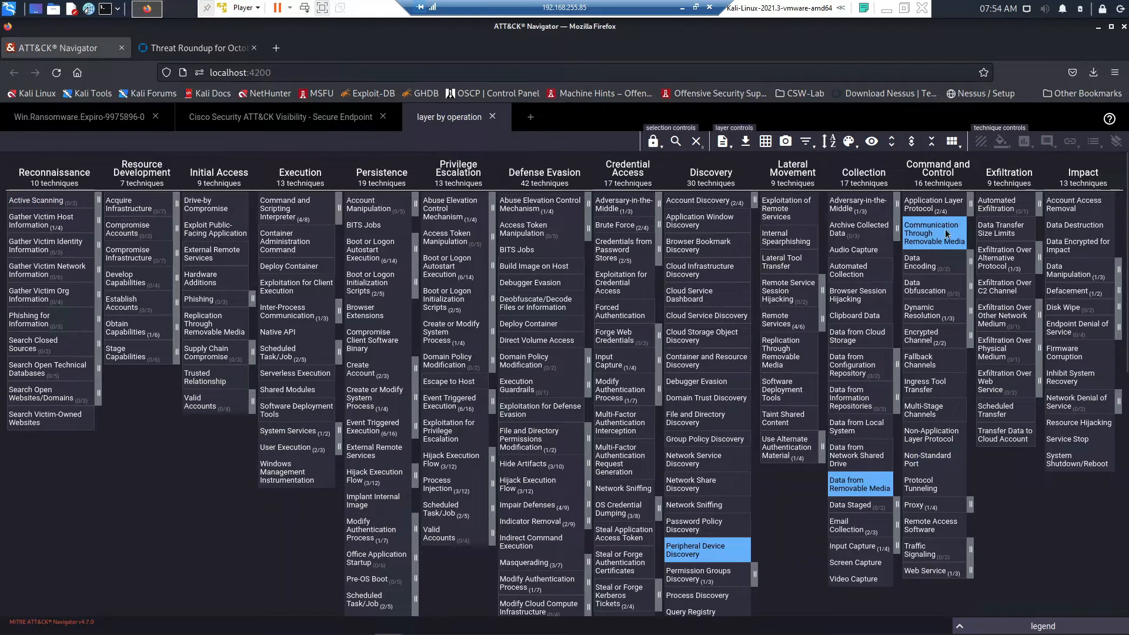
mouse_move(933, 233)
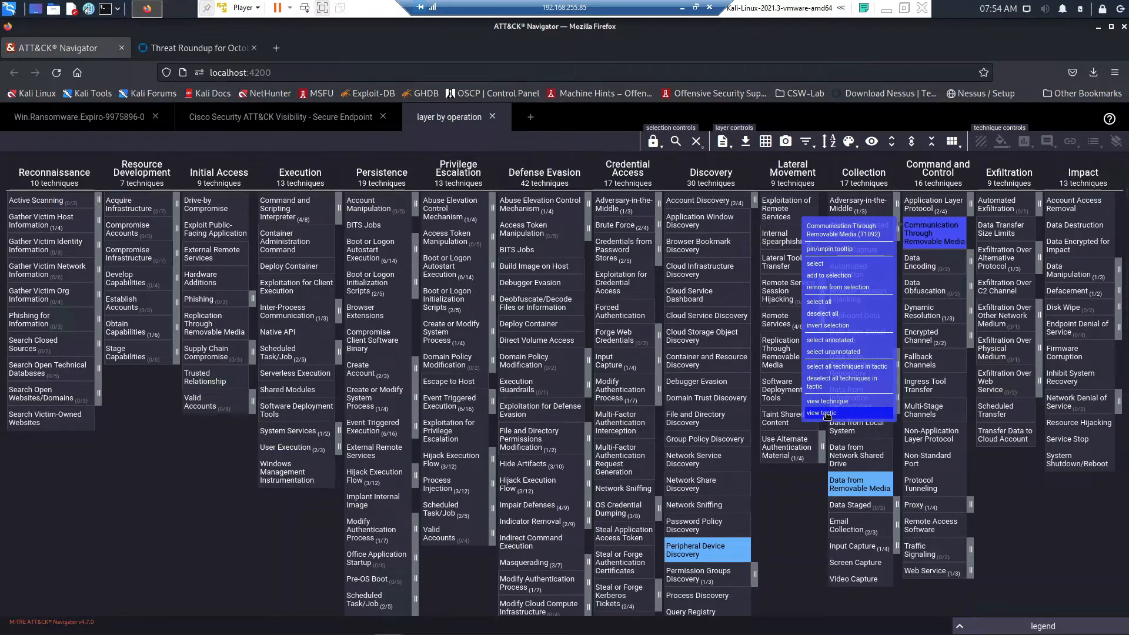
- View the Communication Through Removable Media (T1092) technique page from its matrix cell
click(820, 413)
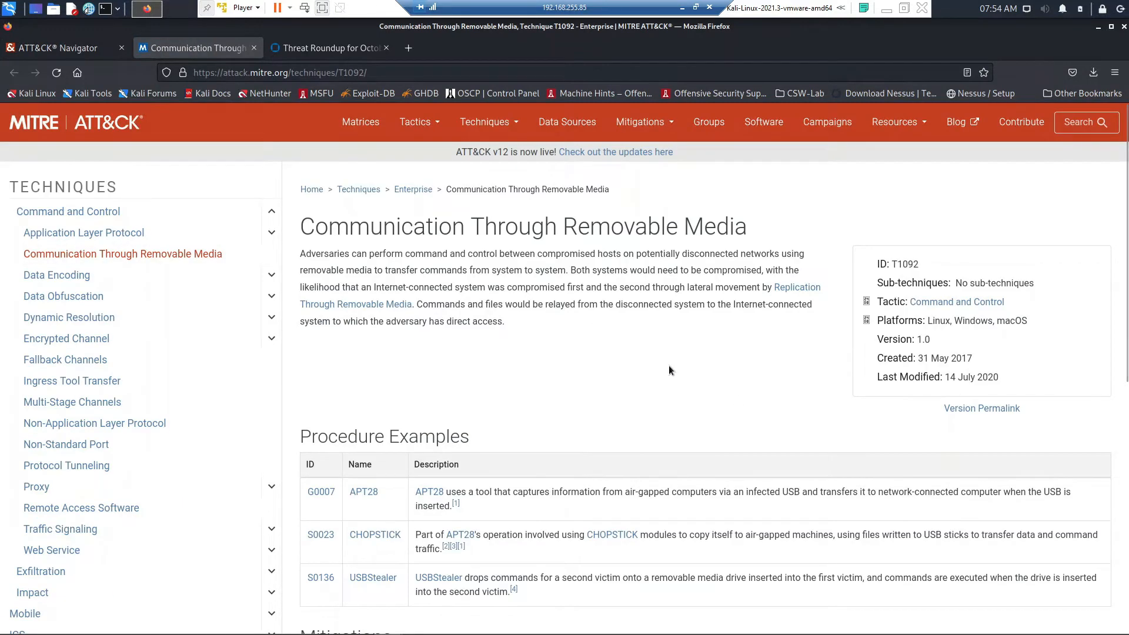
- Read the T1092 page through its procedures, mitigations, detection and references
scroll(down, 3)
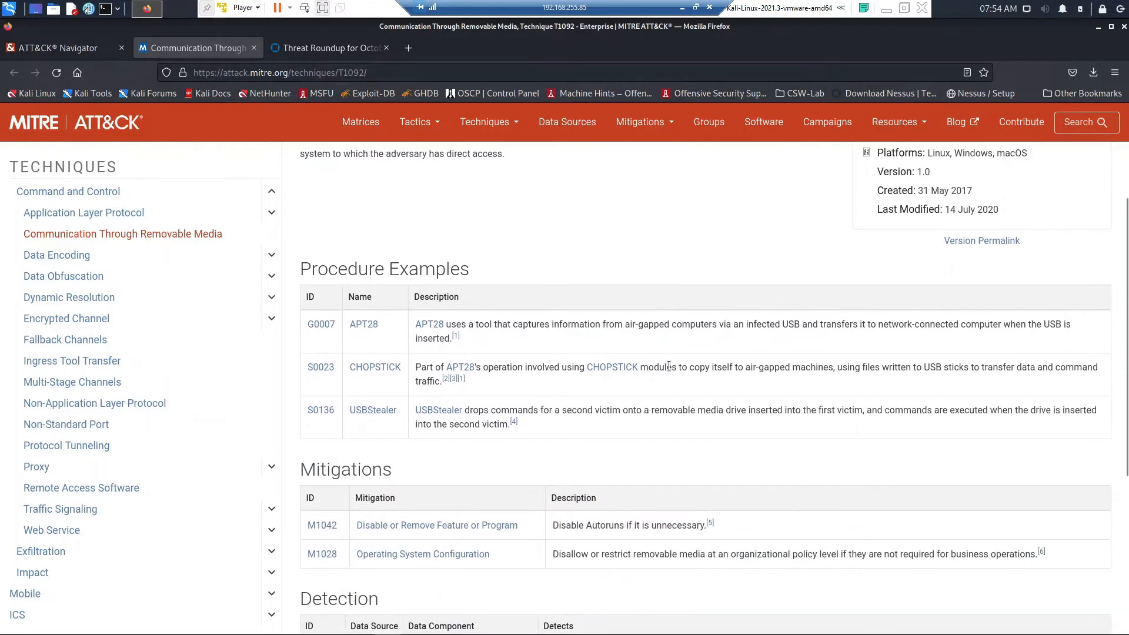
scroll(down, 3)
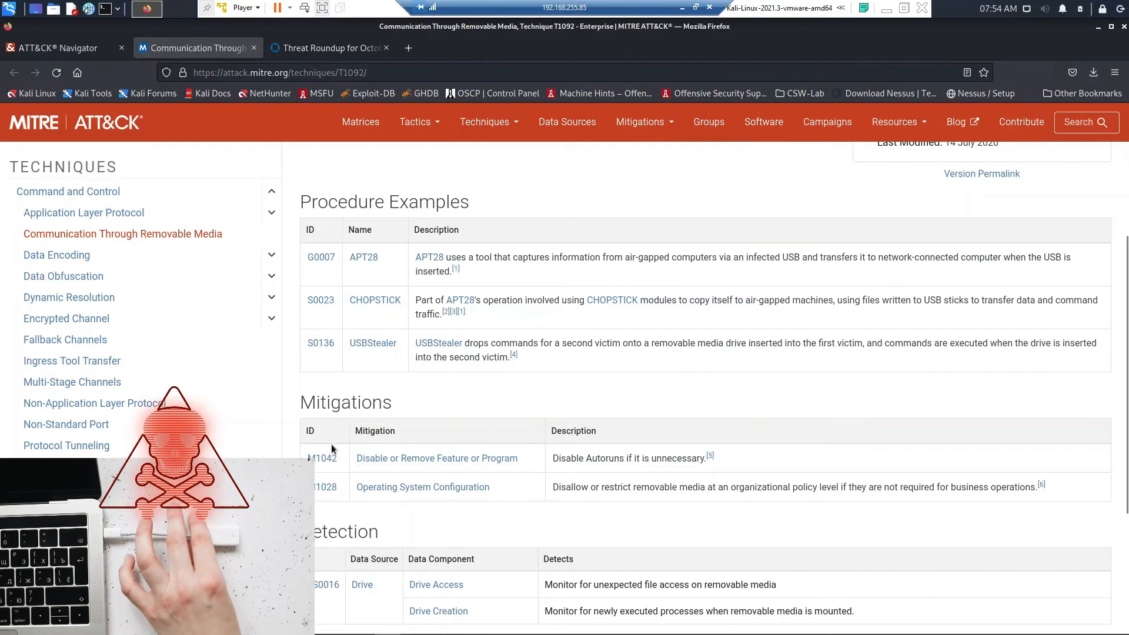
mouse_move(823, 414)
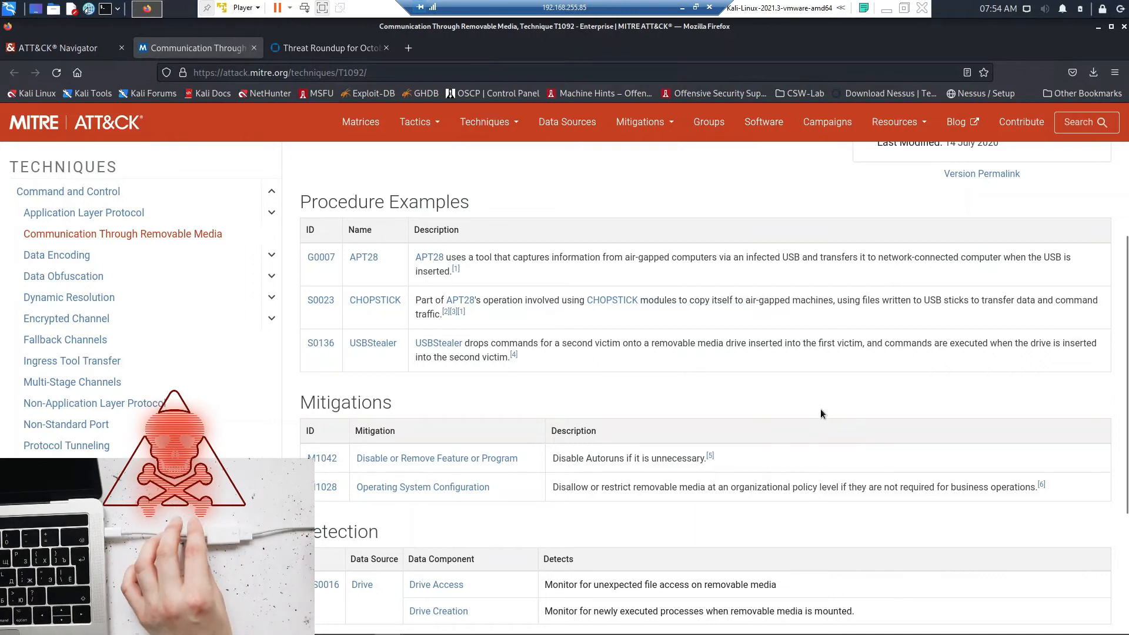
scroll(down, 3)
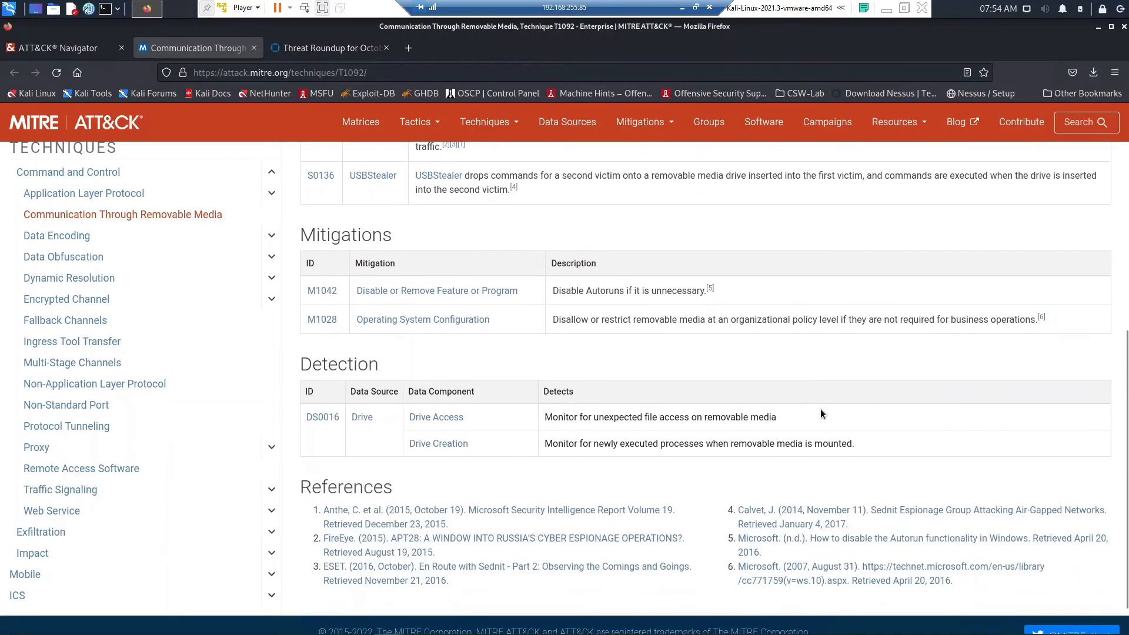
scroll(down, 3)
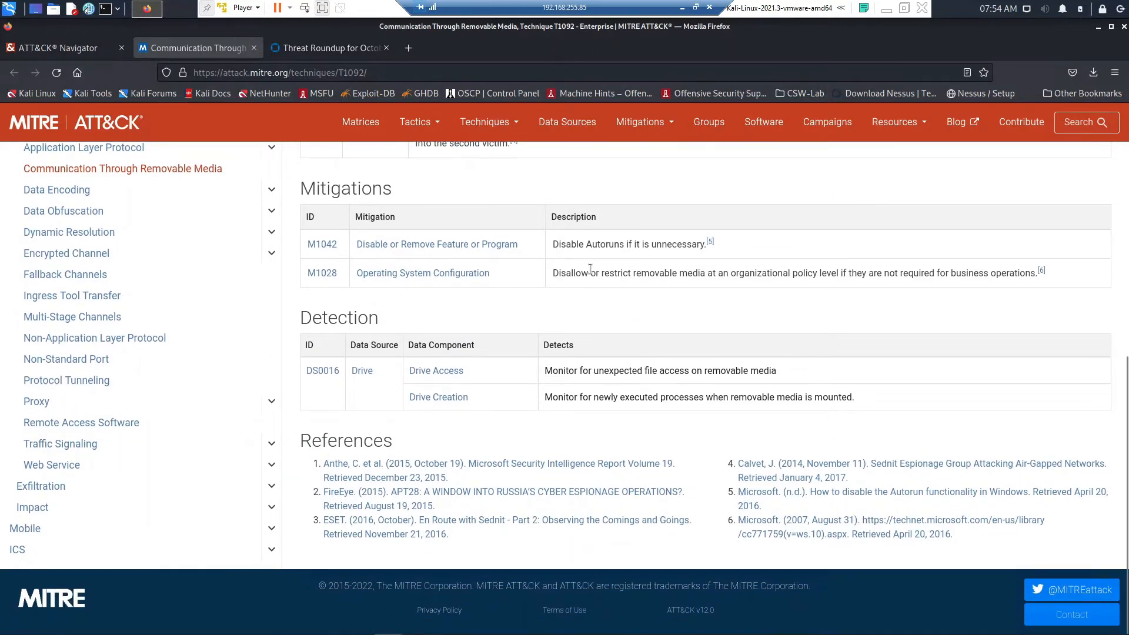
mouse_move(436, 244)
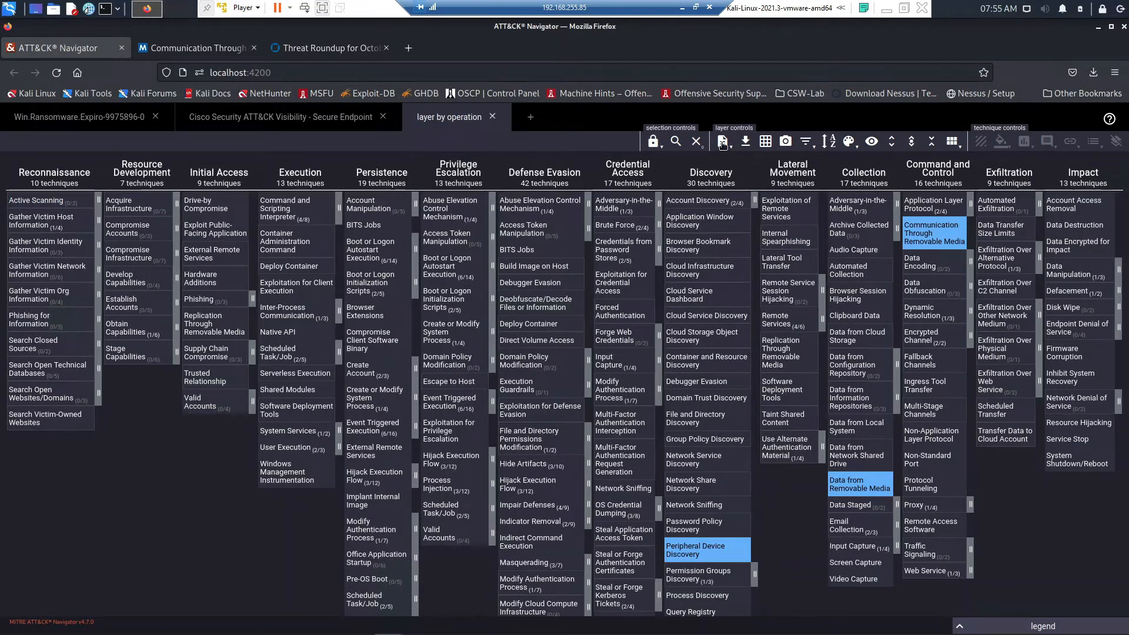
- Name the combined layer Gap-Win.Ransomware.Expiro-9975896-0 in Layer Information
click(721, 141)
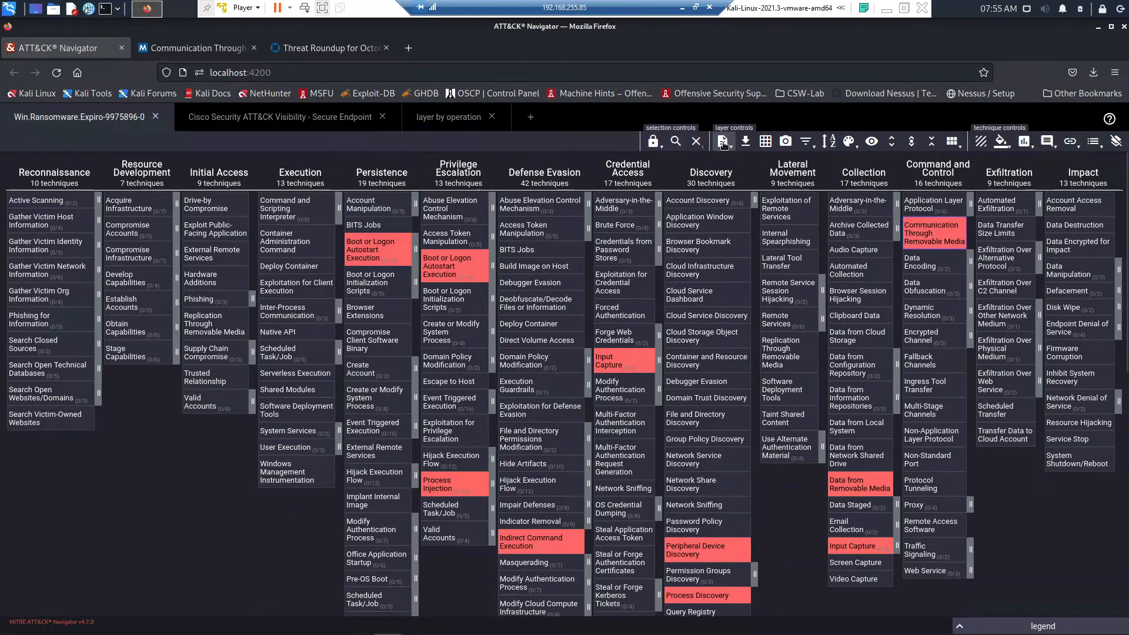
click(722, 142)
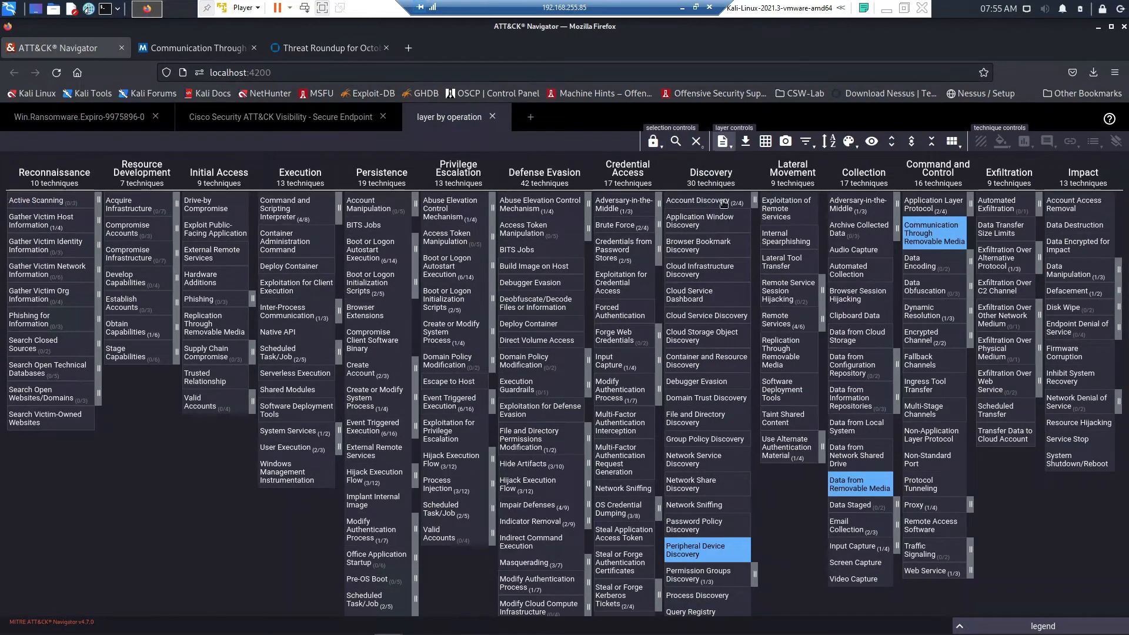
click(722, 142)
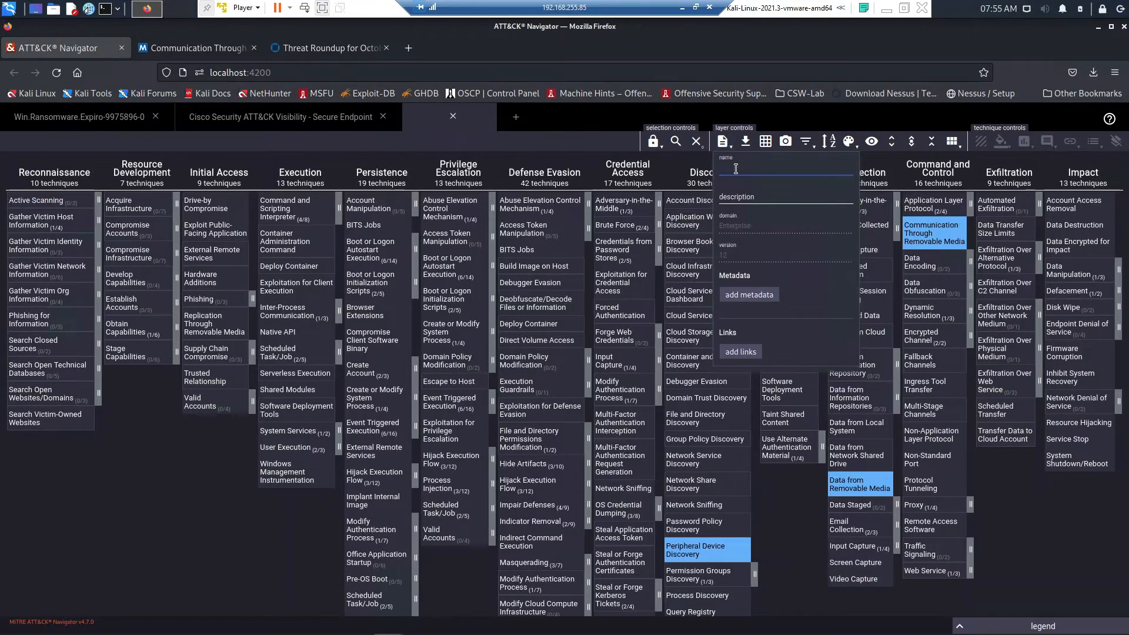
text(Gap)
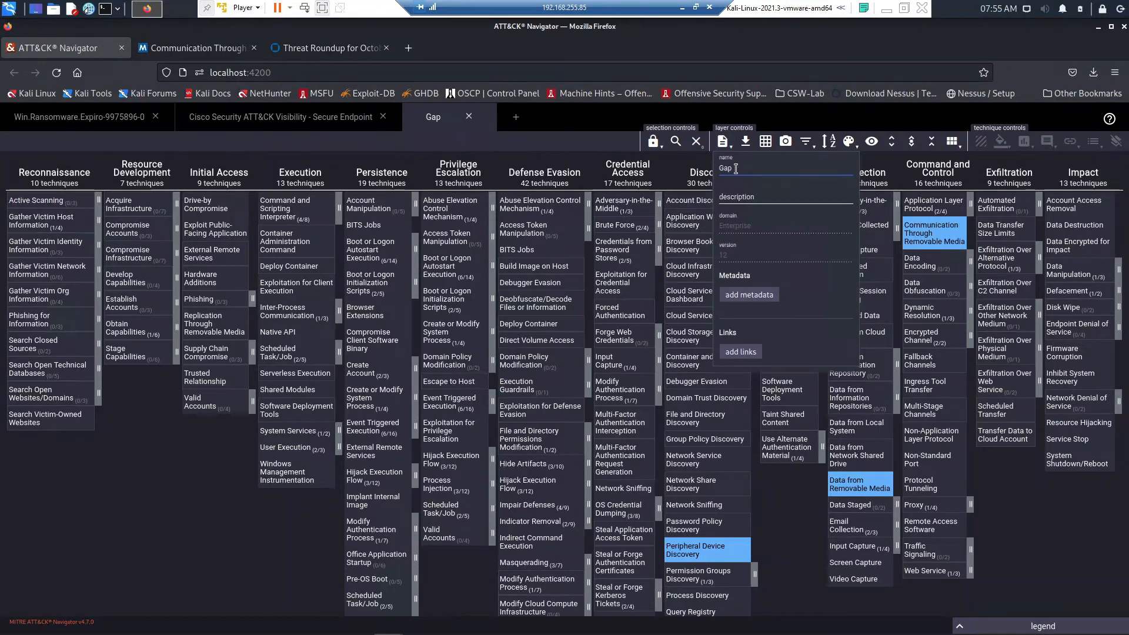
text(-Win.Ransomware.Expiro-9975896-0)
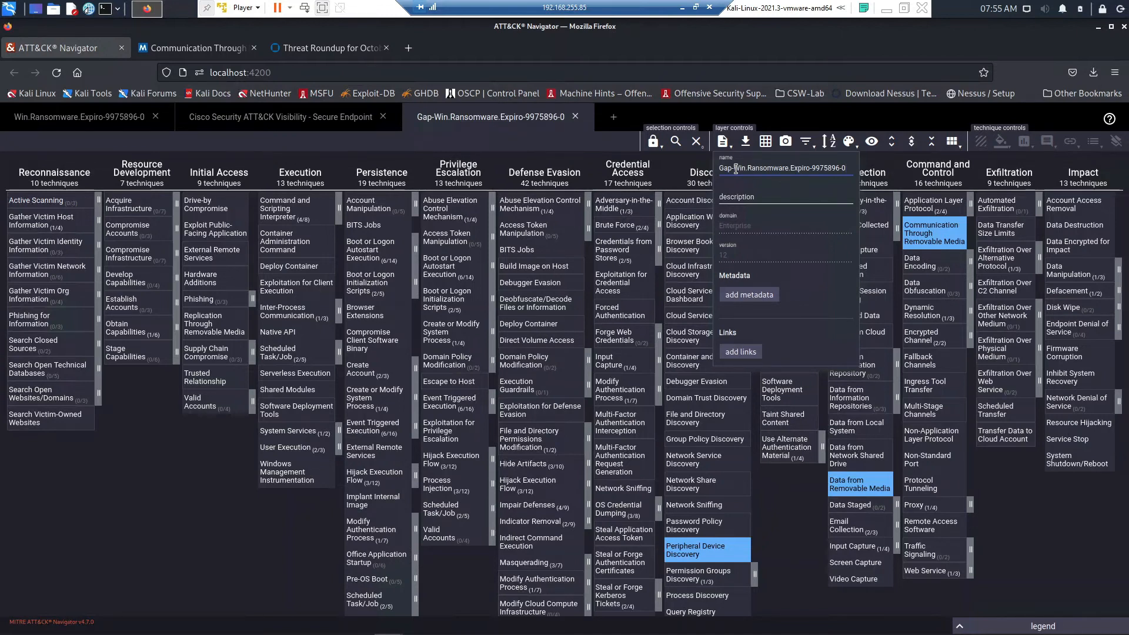
- Describe the gap layer as citing 'Cisco Security ATT&CK Visibility - Secure Endpoint'
click(281, 116)
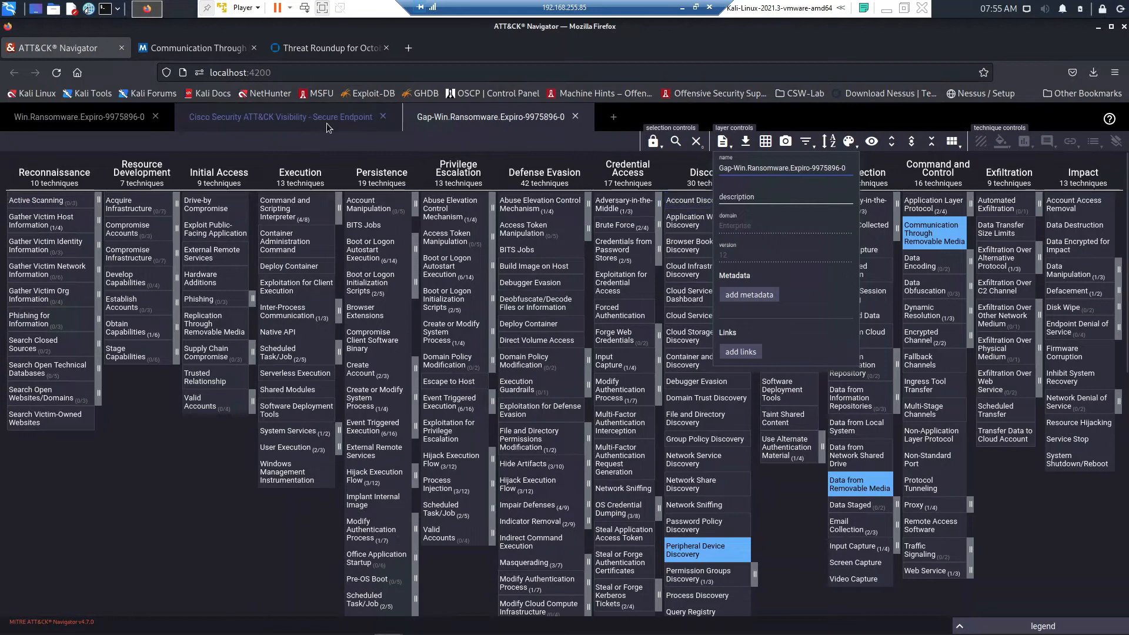
click(281, 117)
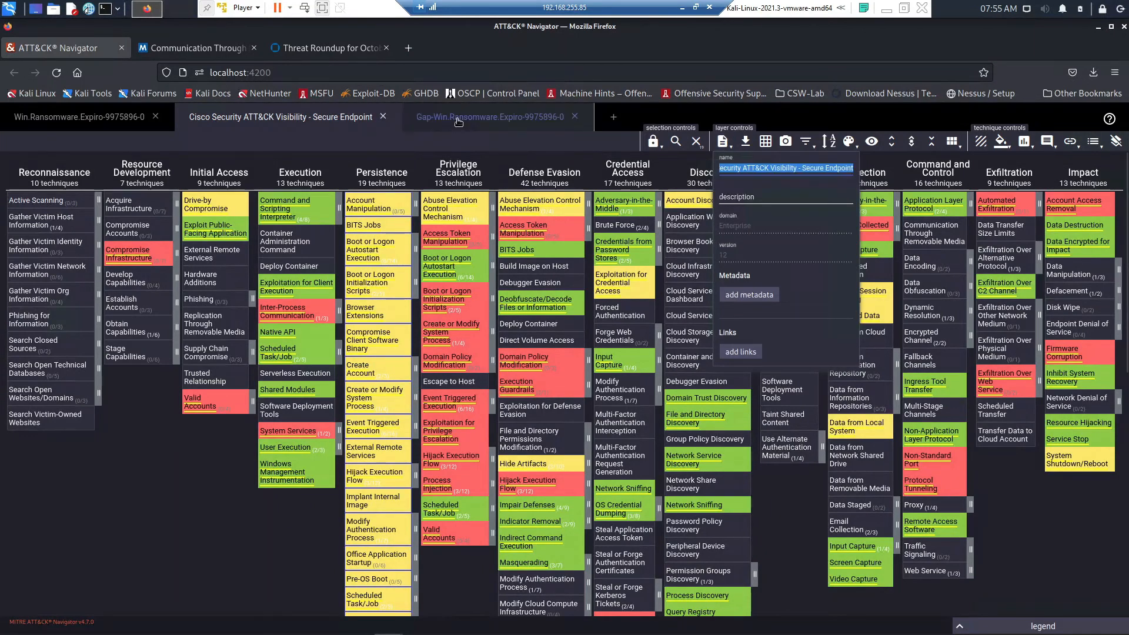
click(489, 116)
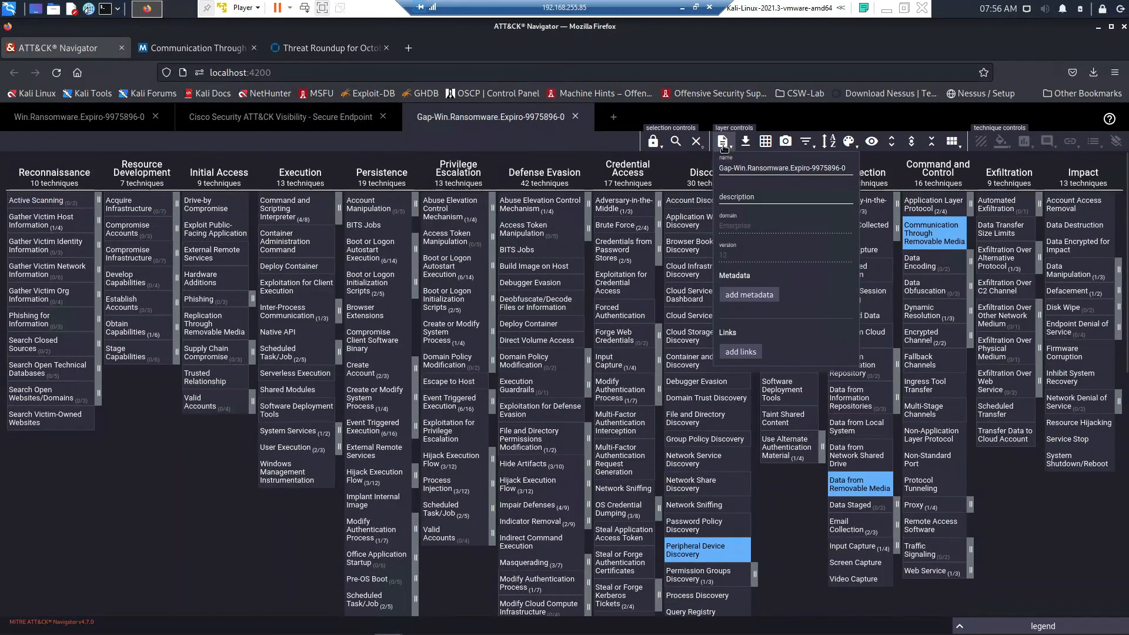
text(Cisco Security ATT&CK Visibility - Secure Endpoint)
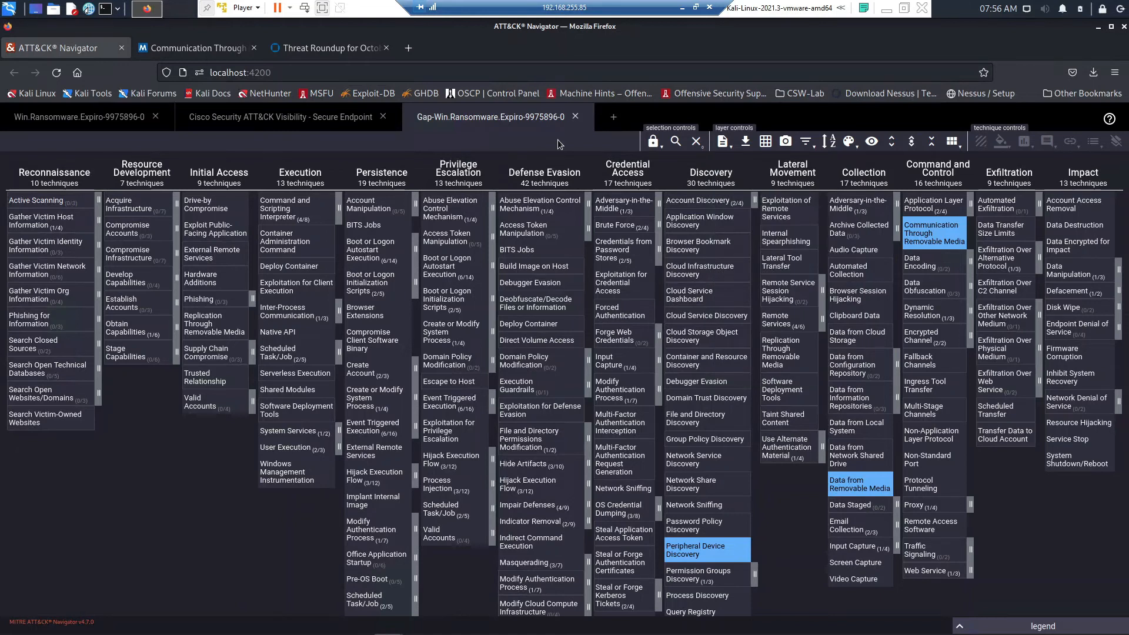
mouse_move(603, 157)
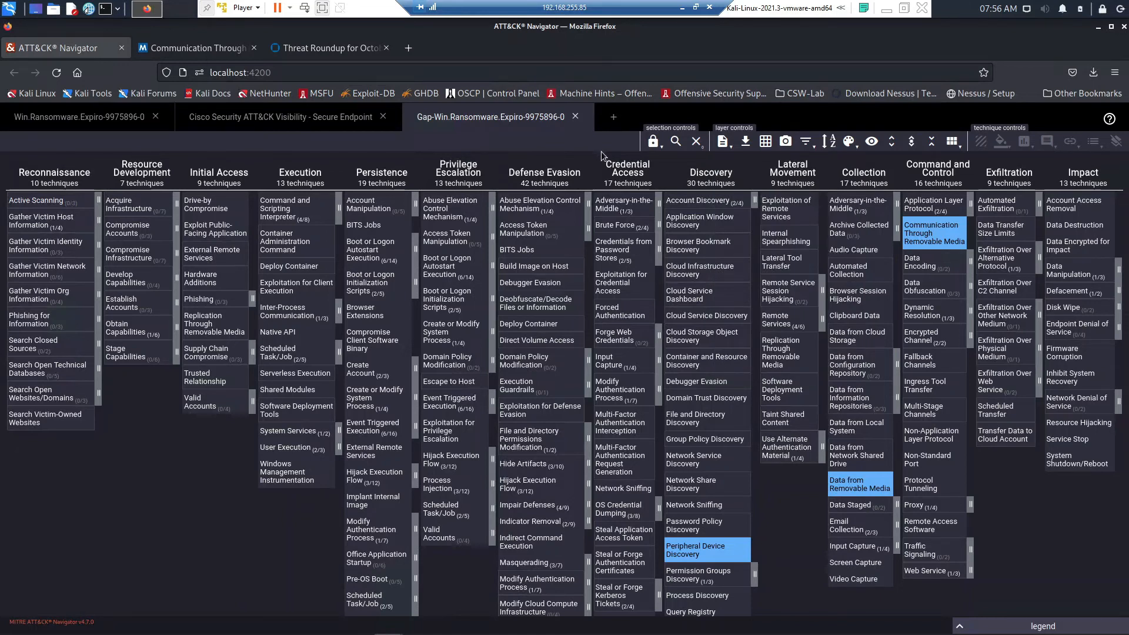
- Preview the gap layer via export to SVG, then close it leaving only the Expiro layer open
click(785, 141)
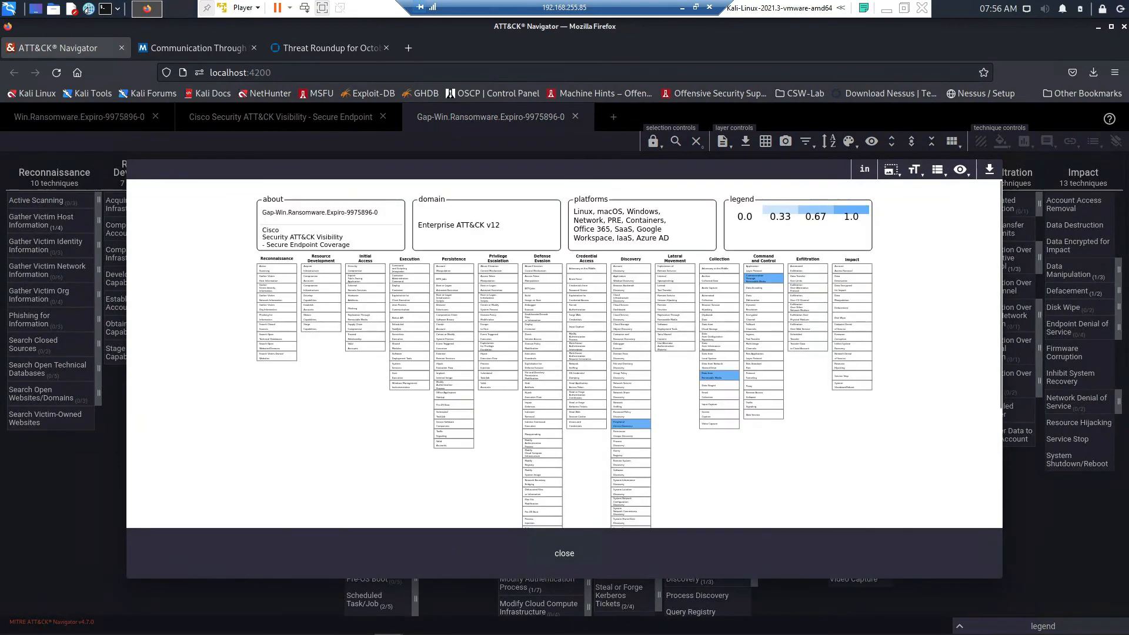
mouse_move(910, 461)
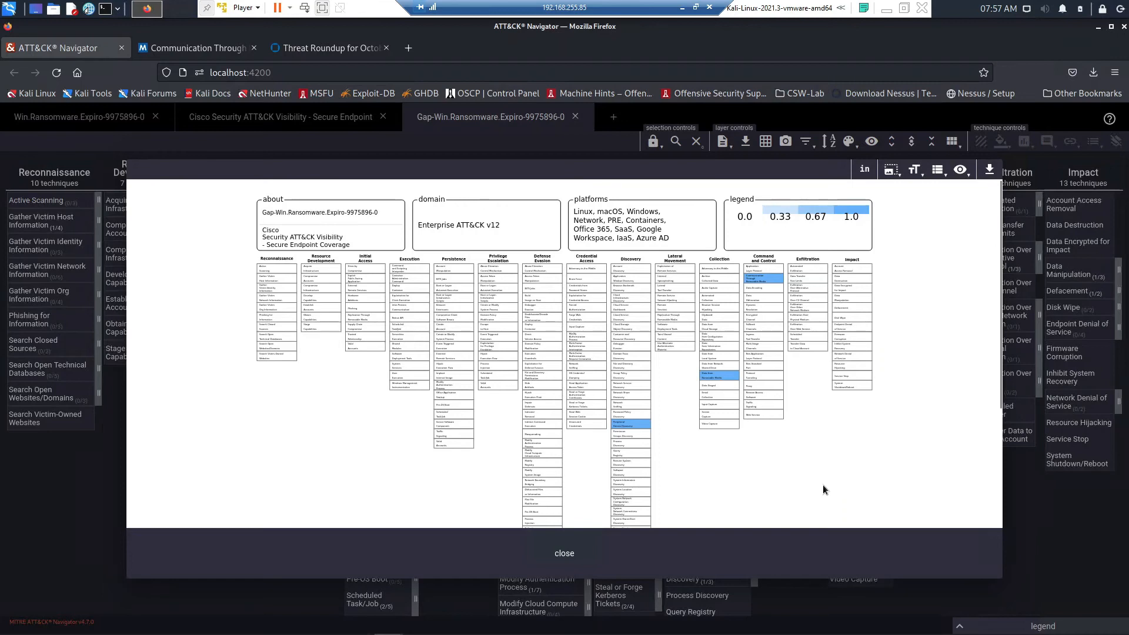
mouse_move(369, 450)
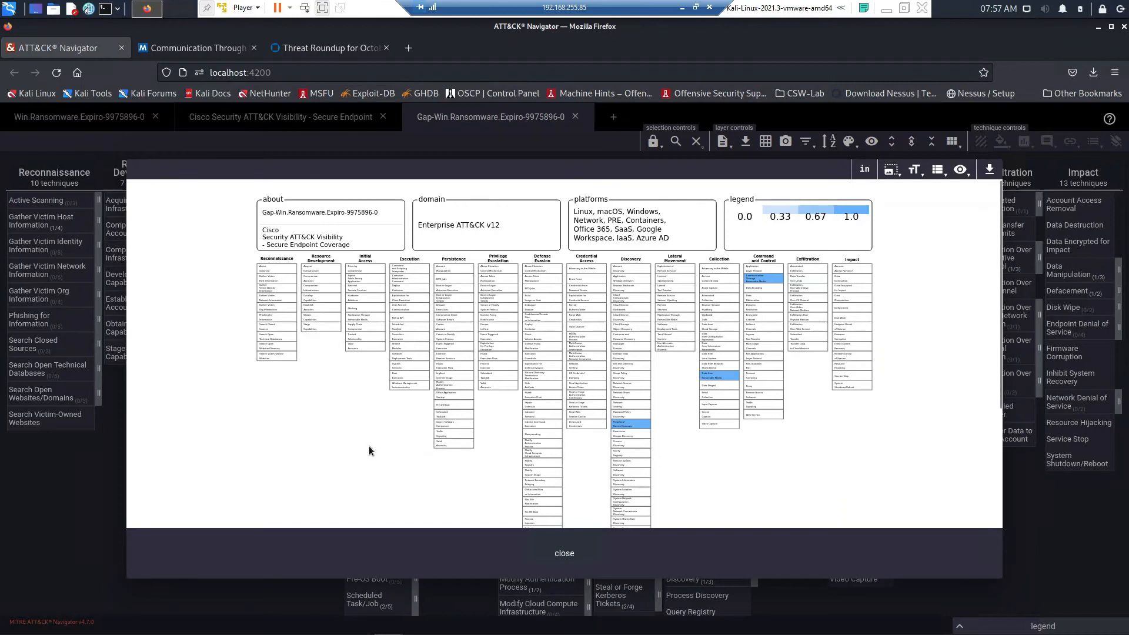
mouse_move(532, 127)
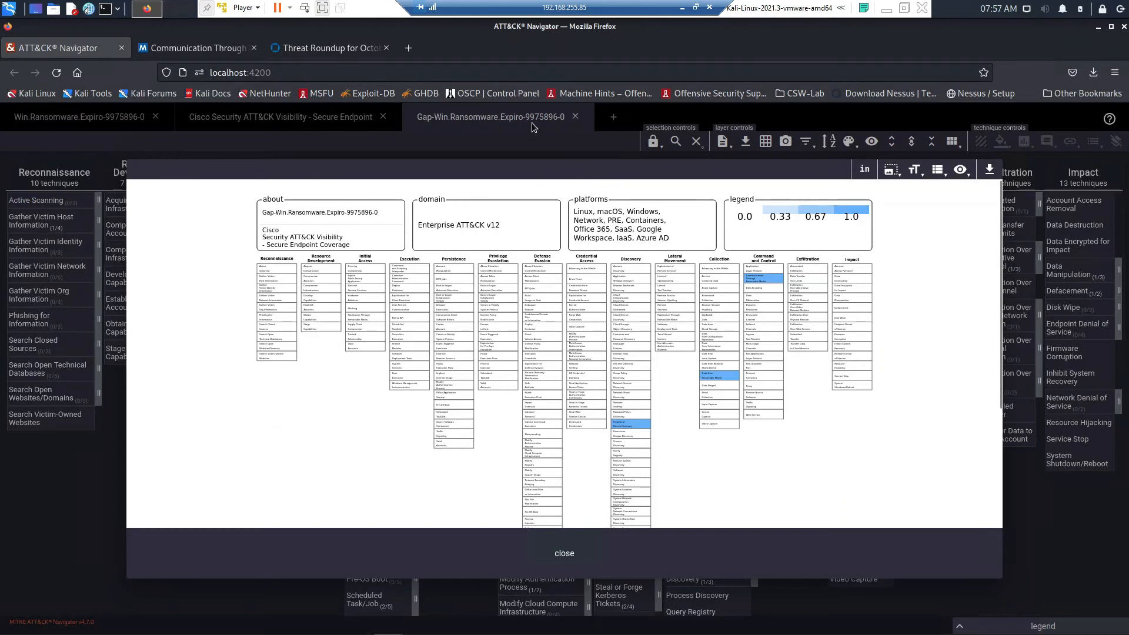
click(565, 553)
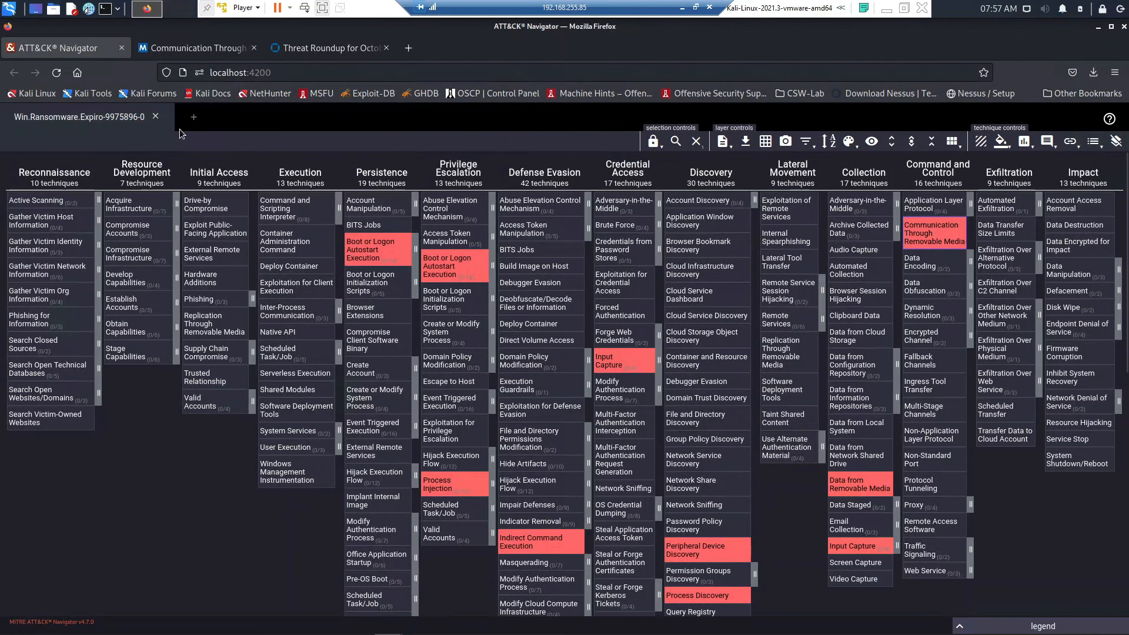
mouse_move(155, 116)
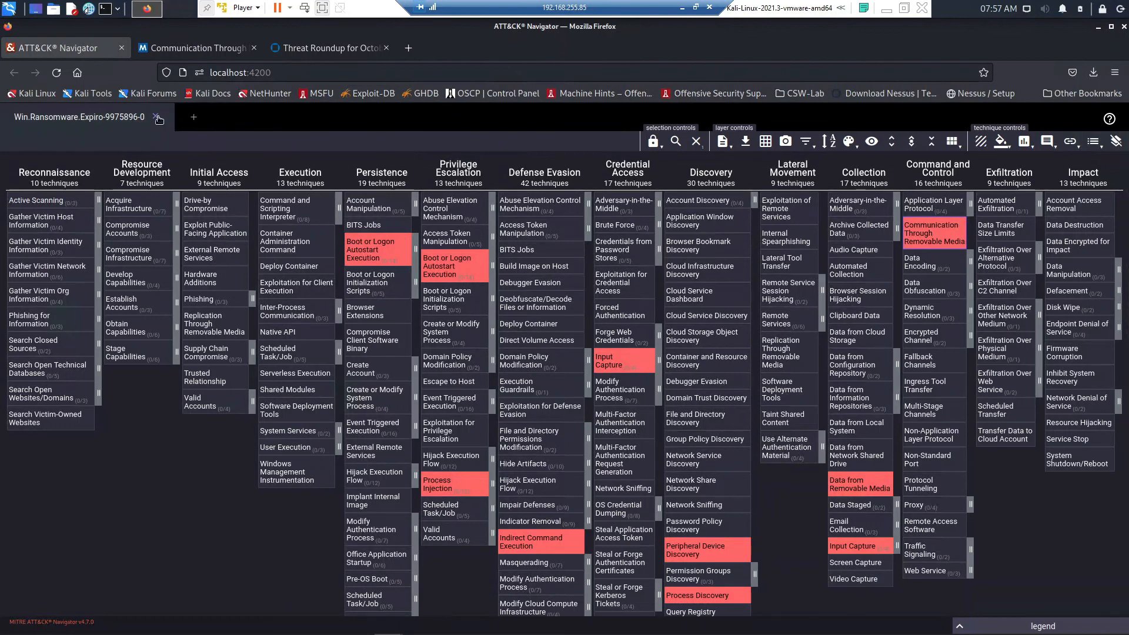